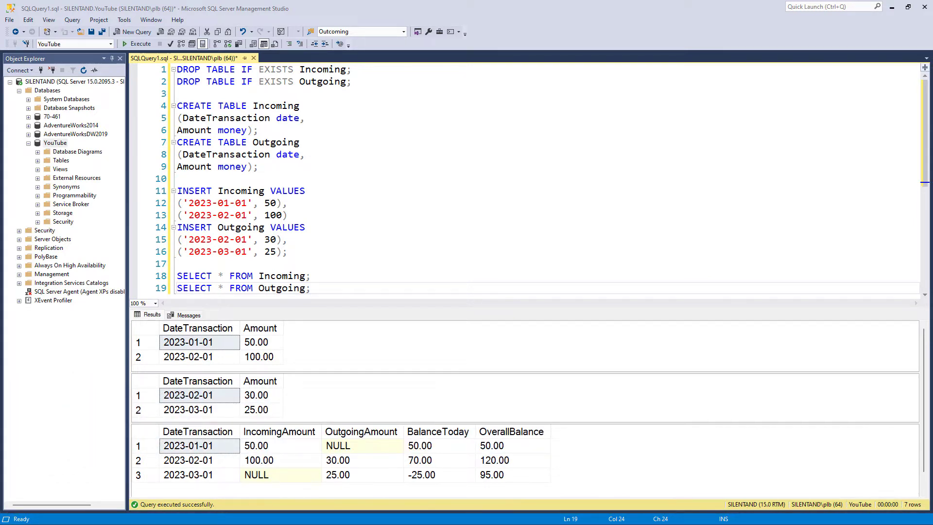
{"action": "mouse_move", "coordinate": [289, 138]}
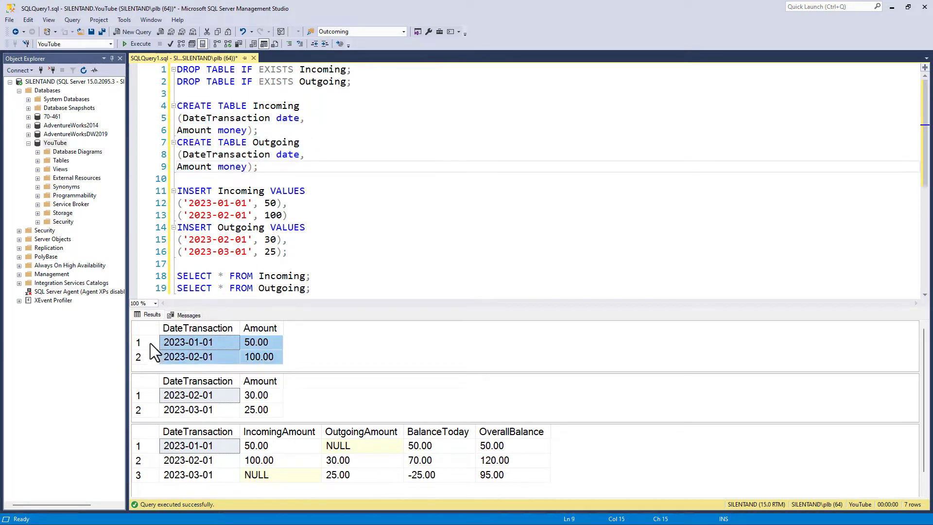
Review the earlier result's Incoming rows and OutgoingAmount, BalanceToday, OverallBalance columns.
{"action": "left_click", "coordinate": [187, 342]}
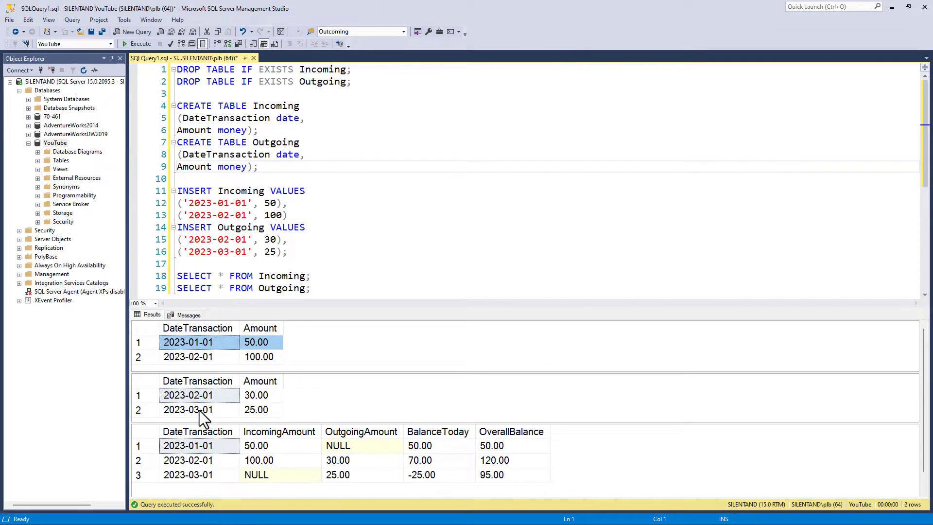
{"action": "mouse_move", "coordinate": [155, 443]}
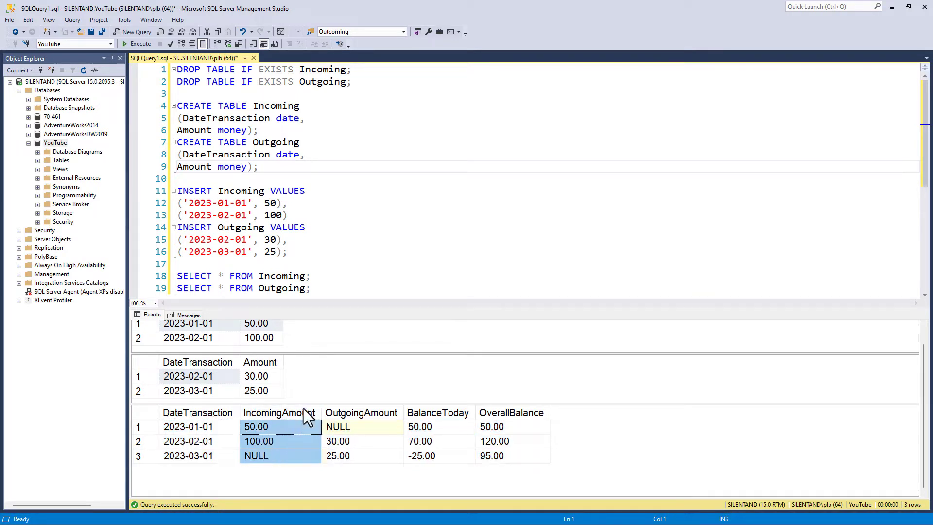
{"action": "left_click", "coordinate": [337, 426]}
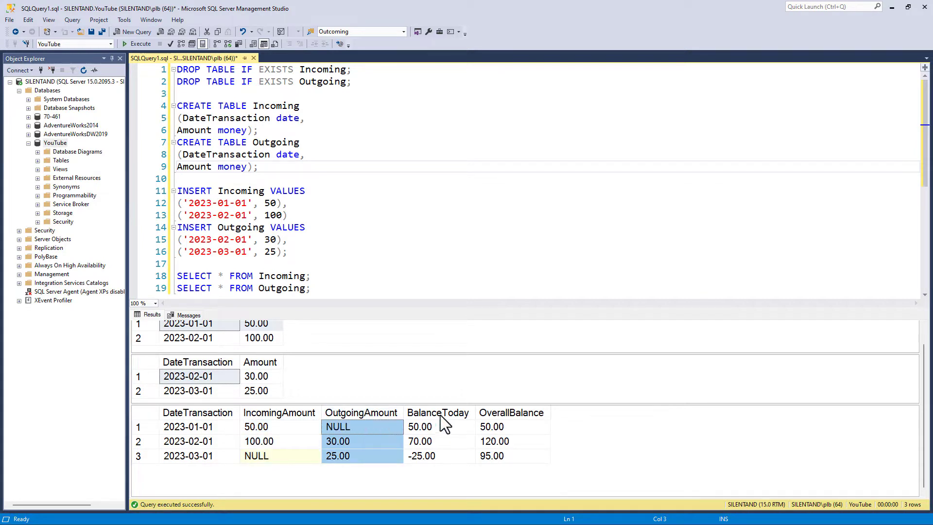
{"action": "left_click", "coordinate": [420, 426]}
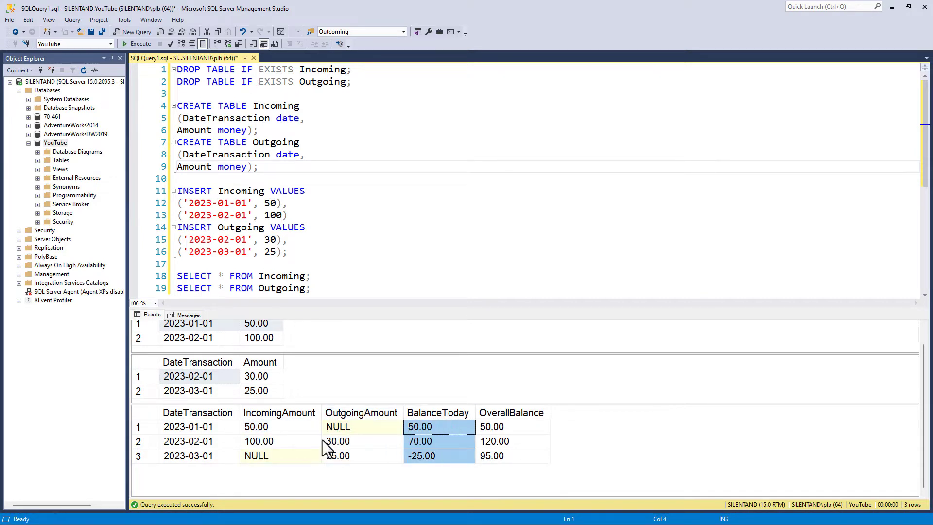
{"action": "mouse_move", "coordinate": [305, 429]}
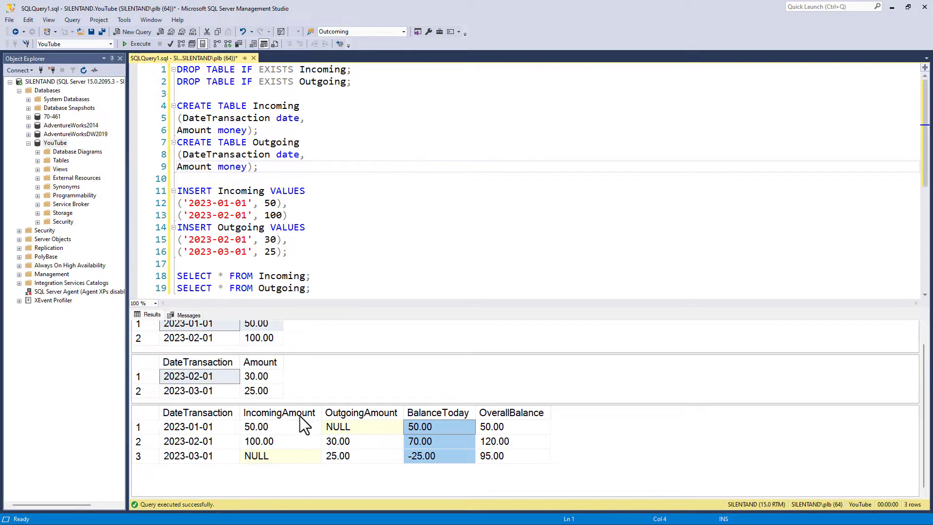
{"action": "left_click", "coordinate": [492, 426]}
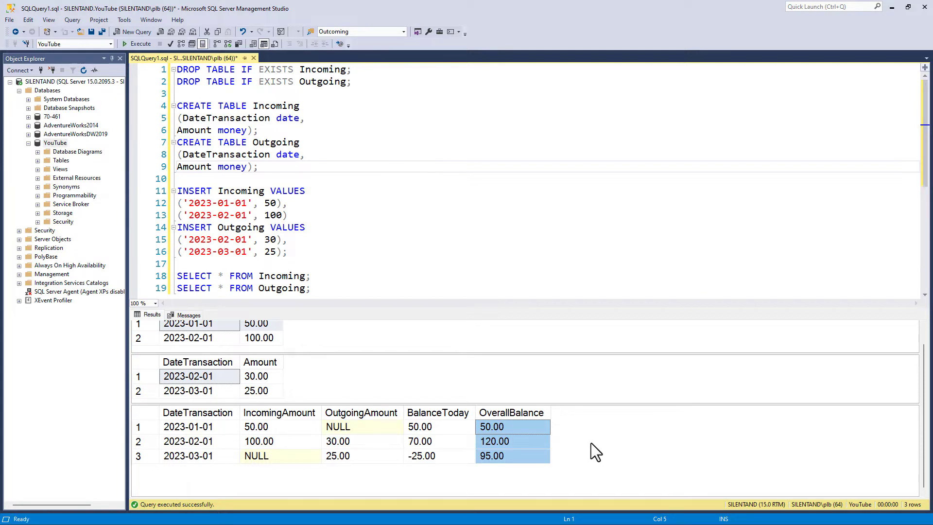
Add another Incoming row ('2023-02-01', 50) to the INSERT statement.
{"action": "key", "text": "Ctrl+A"}
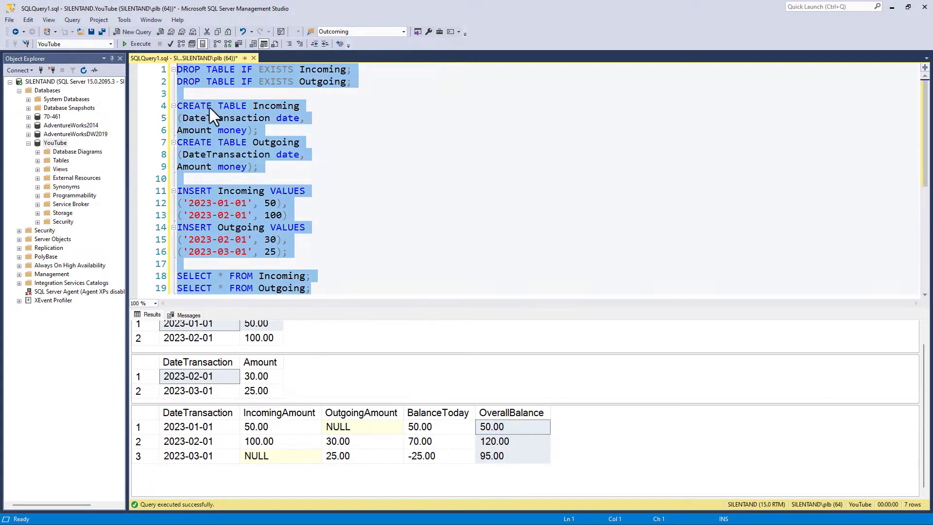
{"action": "mouse_move", "coordinate": [239, 130]}
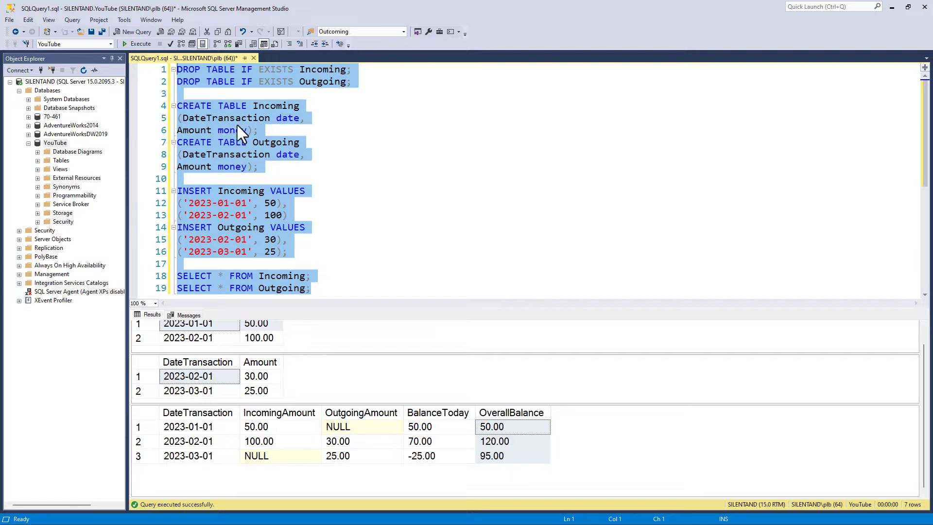
{"action": "left_click", "coordinate": [309, 214]}
{"action": "type", "text": "("}
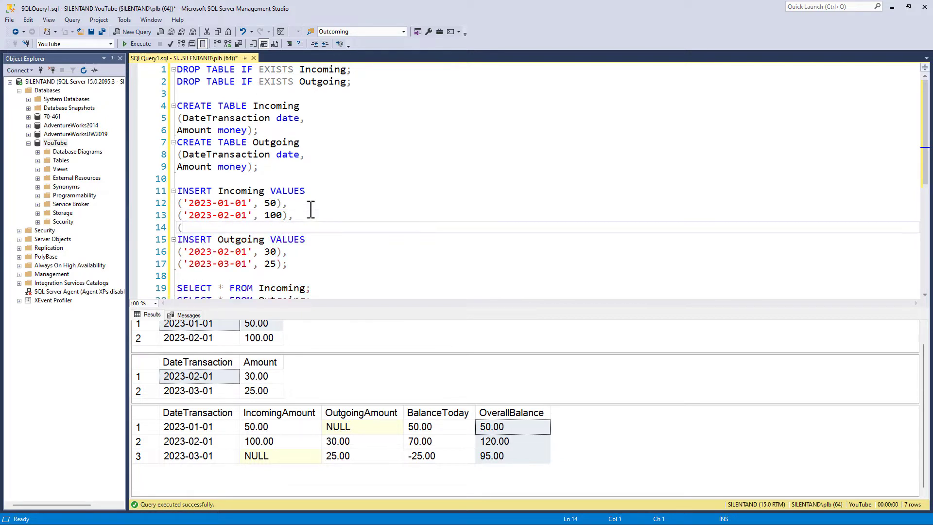
{"action": "type", "text": "'2023-02-"}
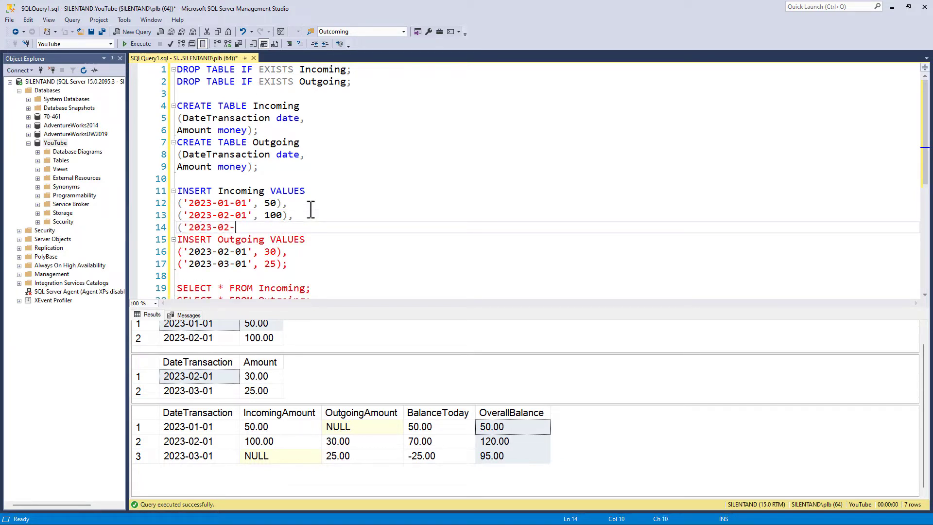
{"action": "type", "text": "01',"}
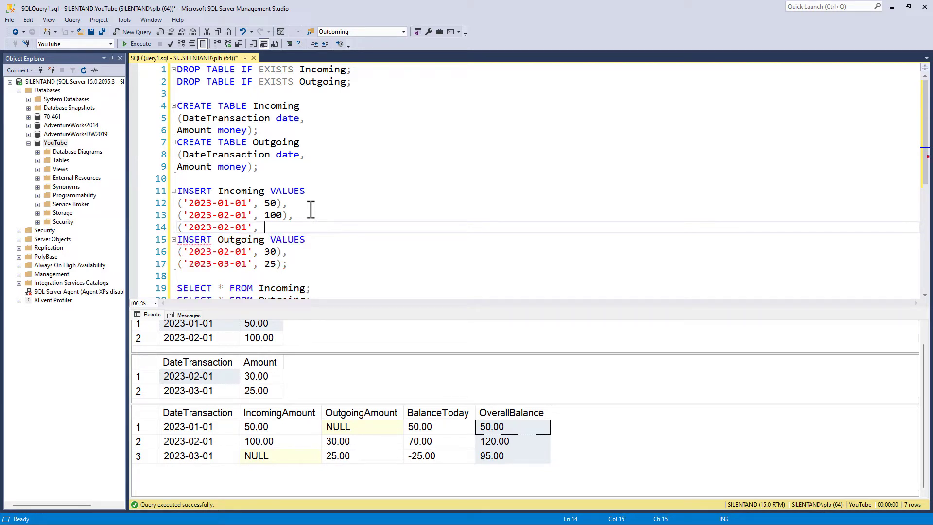
{"action": "type", "text": "50)"}
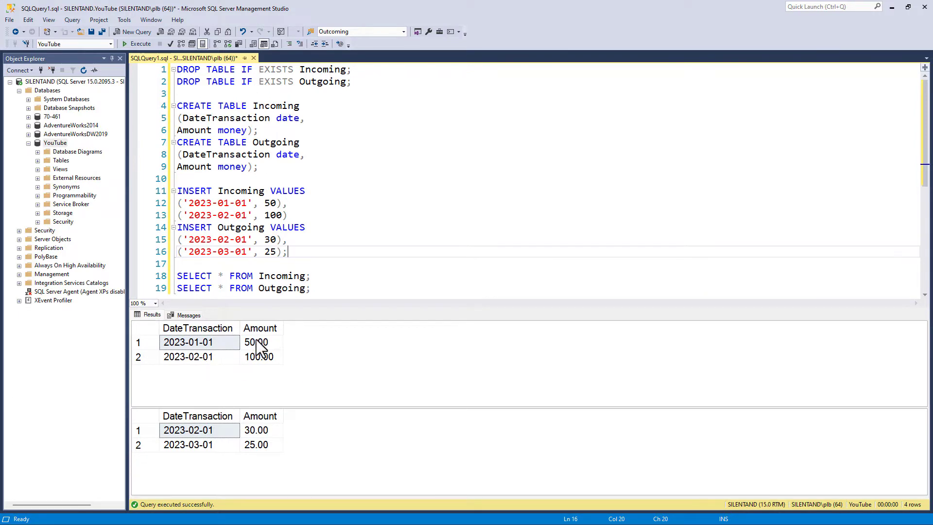
{"action": "mouse_move", "coordinate": [322, 311]}
{"action": "type", "text": "UNION"}
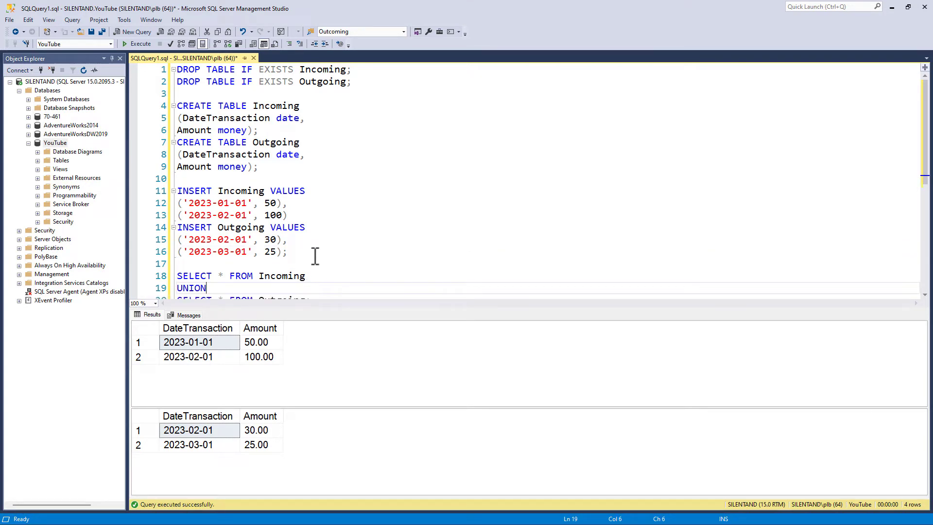
Label the UNION branches with 'Incoming' and 'Outgoing' literal columns and run it.
{"action": "scroll", "scroll_direction": "down", "scroll_amount": 3}
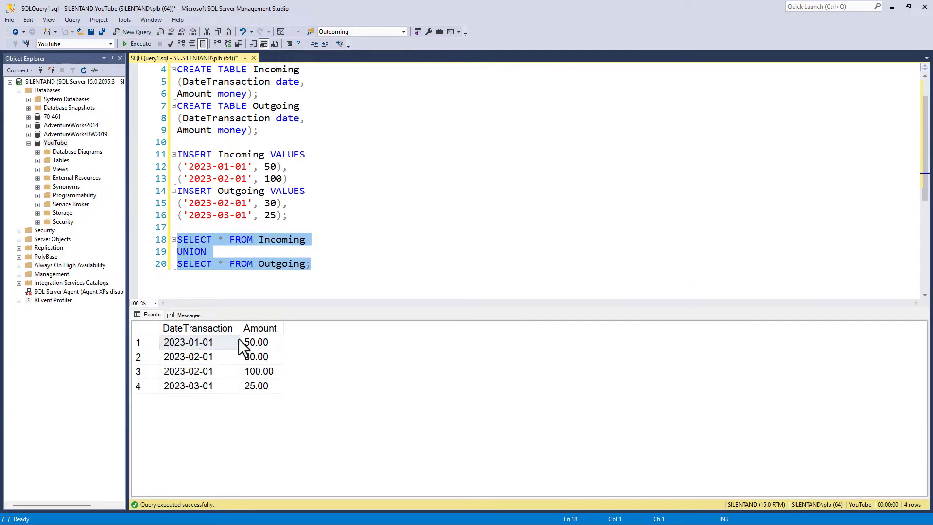
{"action": "left_click", "coordinate": [199, 357]}
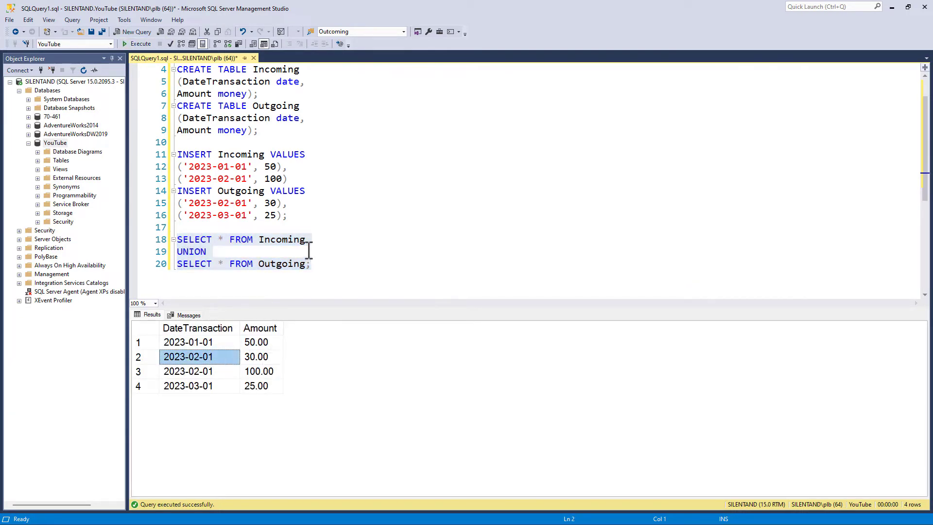
{"action": "type", "text": ", 'Out"}
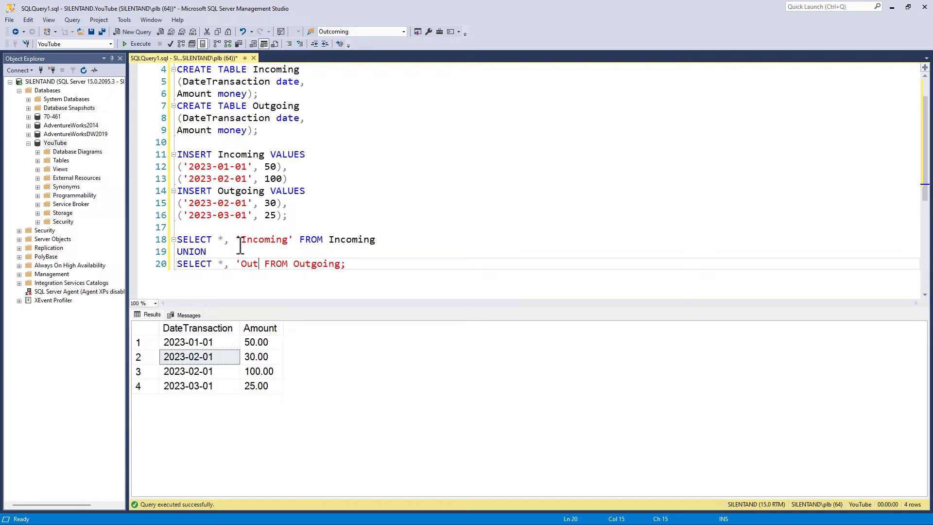
{"action": "type", "text": "going'"}
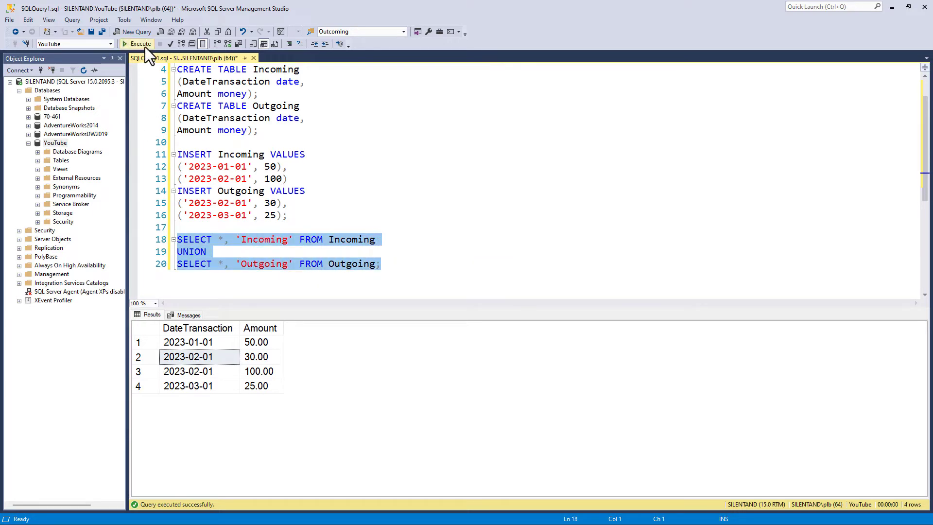
{"action": "left_click", "coordinate": [139, 44]}
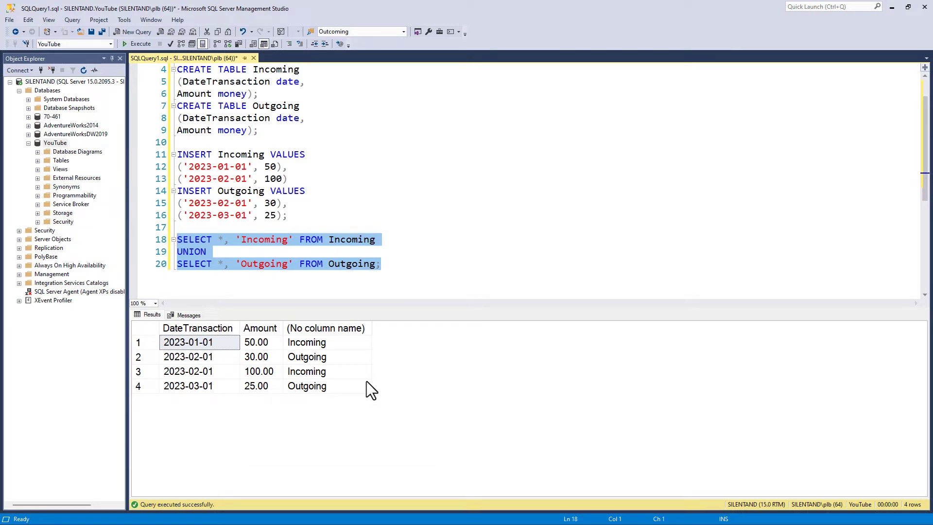
{"action": "mouse_move", "coordinate": [239, 327]}
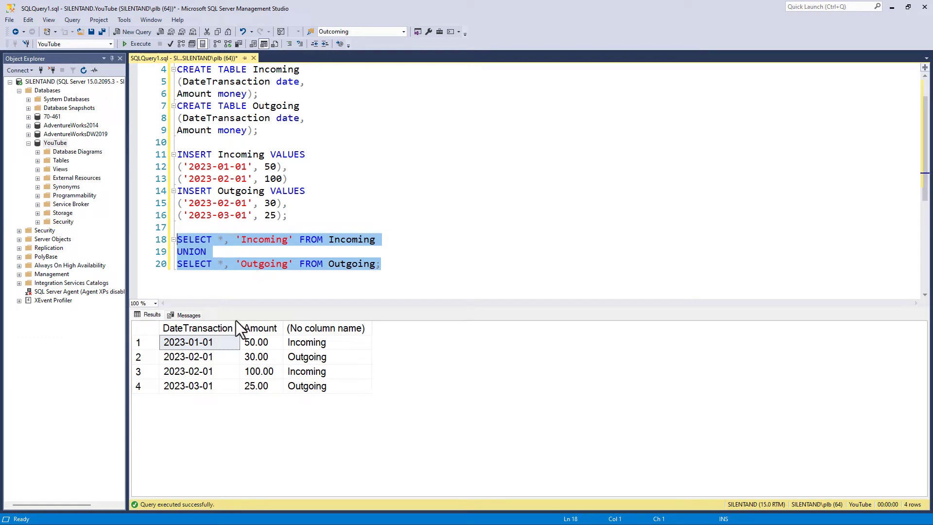
Select DateTransaction, Amount explicitly with -Amount for Outgoing and run, showing -30.00 and -25.00.
{"action": "left_click", "coordinate": [225, 239]}
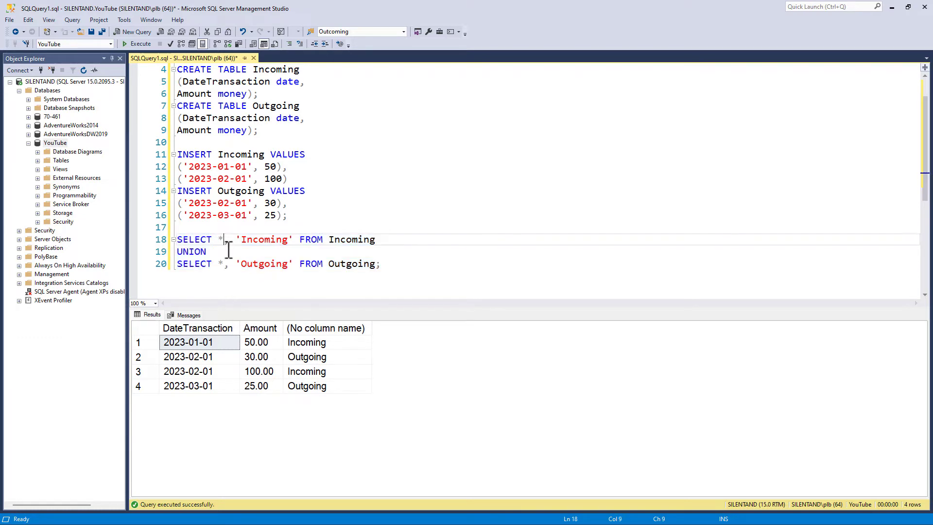
{"action": "type", "text": "DateTransaction, Amount"}
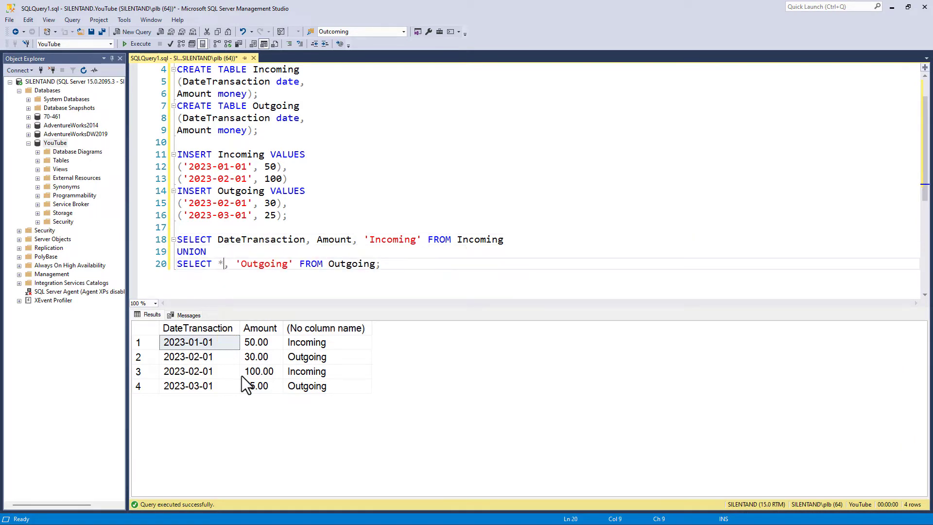
{"action": "type", "text": "DateTransaction, -Amount as Amount"}
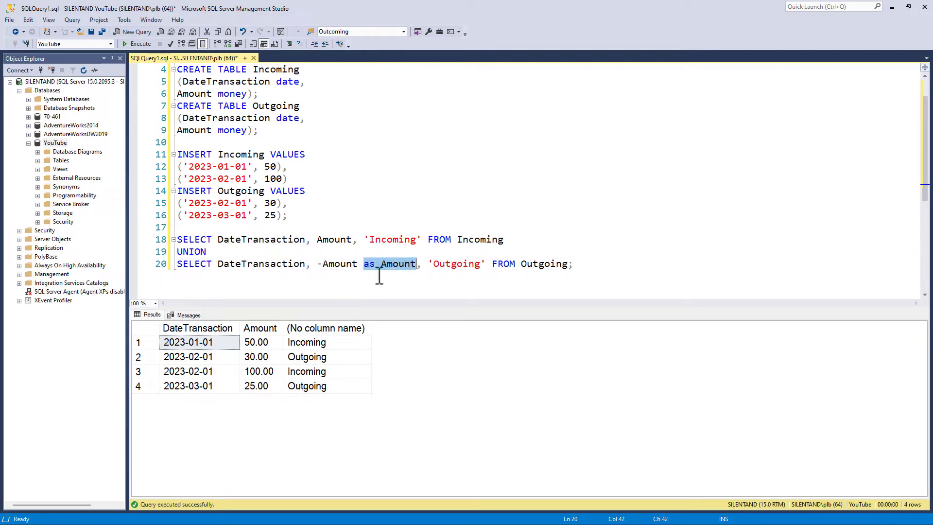
{"action": "mouse_move", "coordinate": [321, 240]}
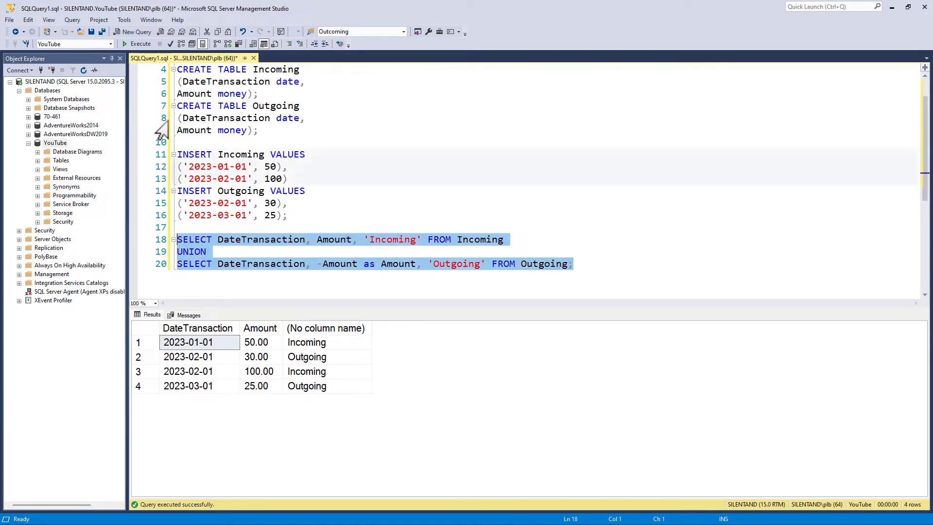
{"action": "left_click", "coordinate": [109, 31]}
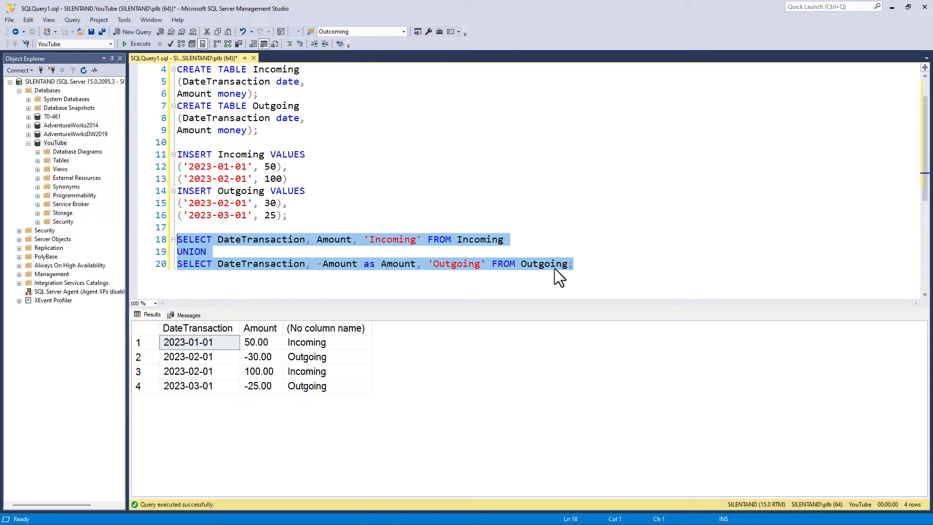
{"action": "mouse_move", "coordinate": [571, 276]}
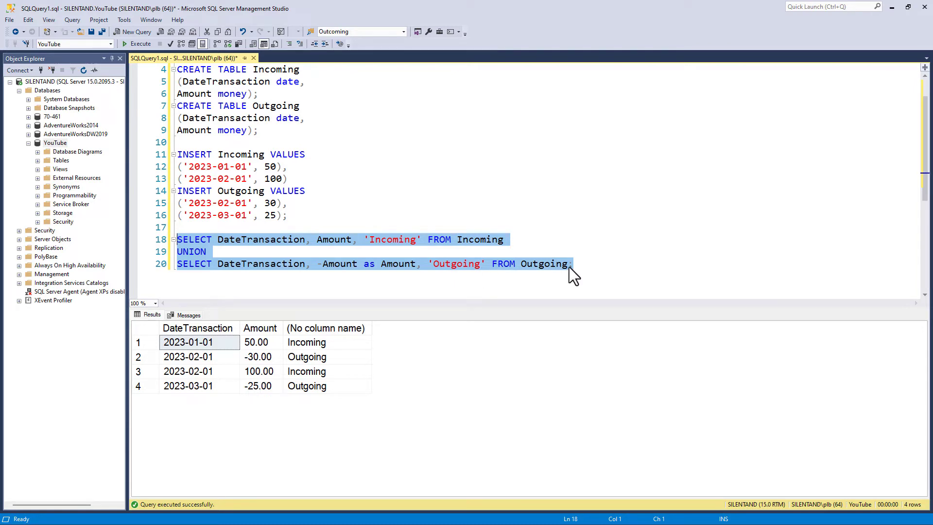
{"action": "left_click", "coordinate": [197, 357]}
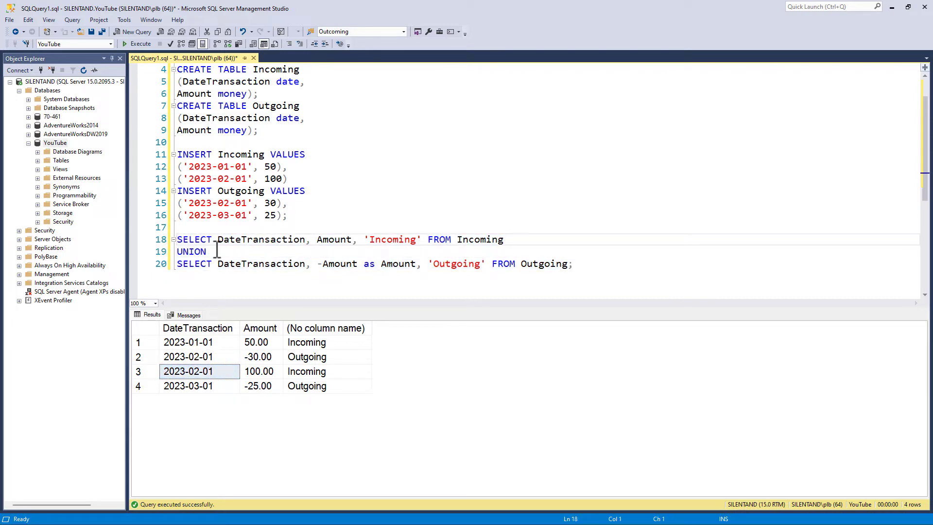
Wrap the union query in a CTE: WITH MyTable as ( ... ).
{"action": "type", "text": "M"}
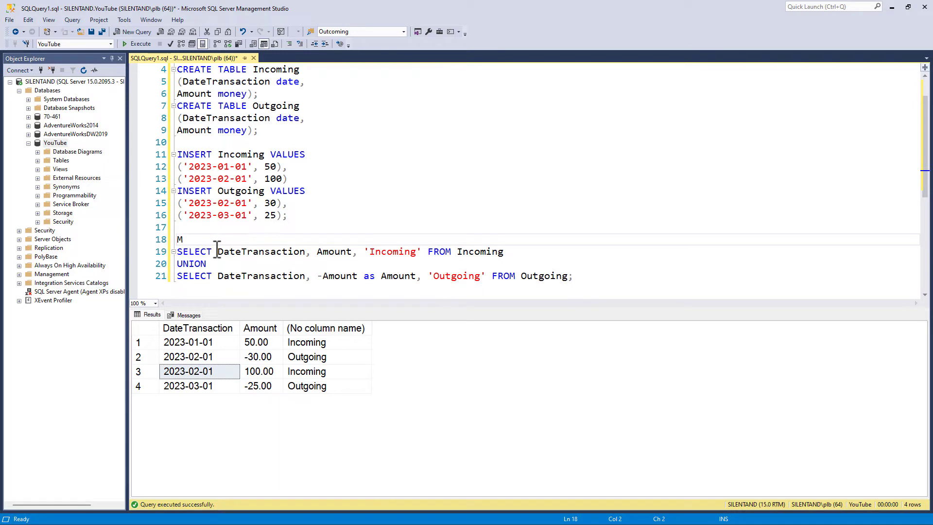
{"action": "type", "text": "WITH MyT"}
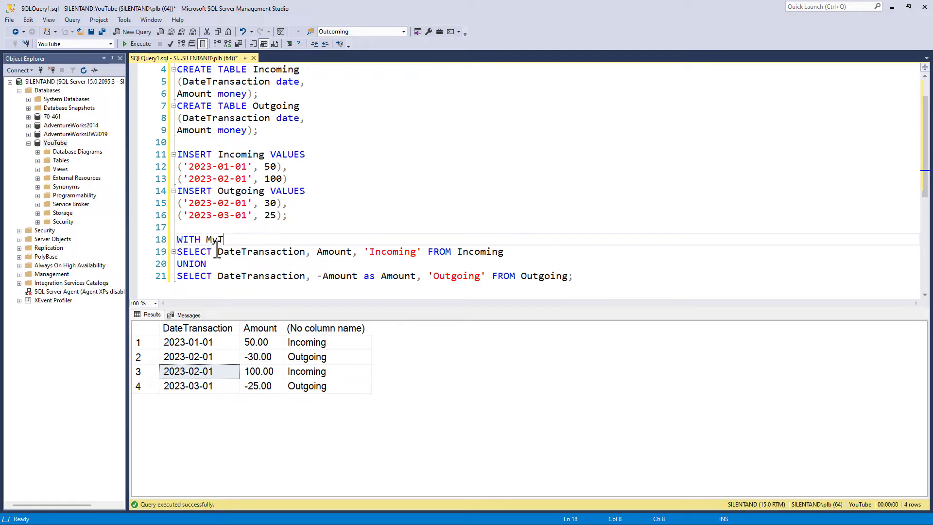
{"action": "type", "text": "able as ("}
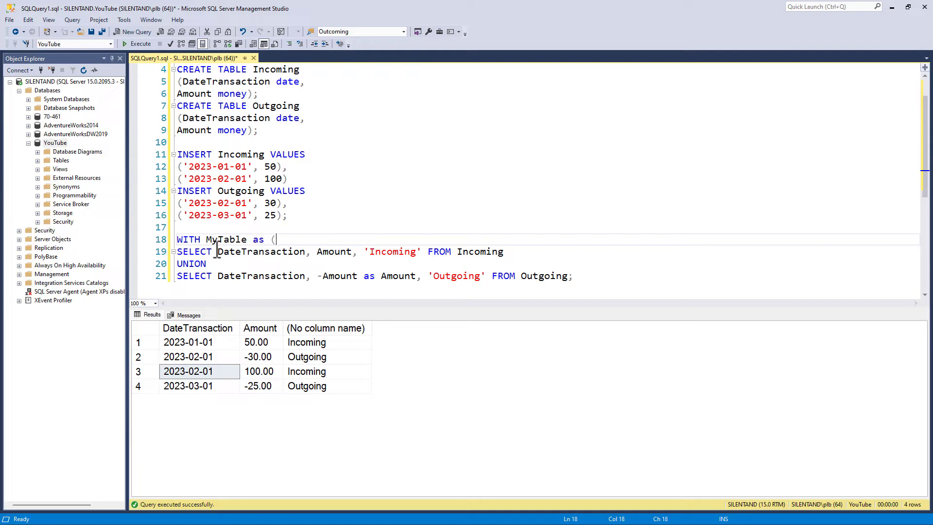
{"action": "type", "text": ")"}
{"action": "type", "text": "SELECT"}
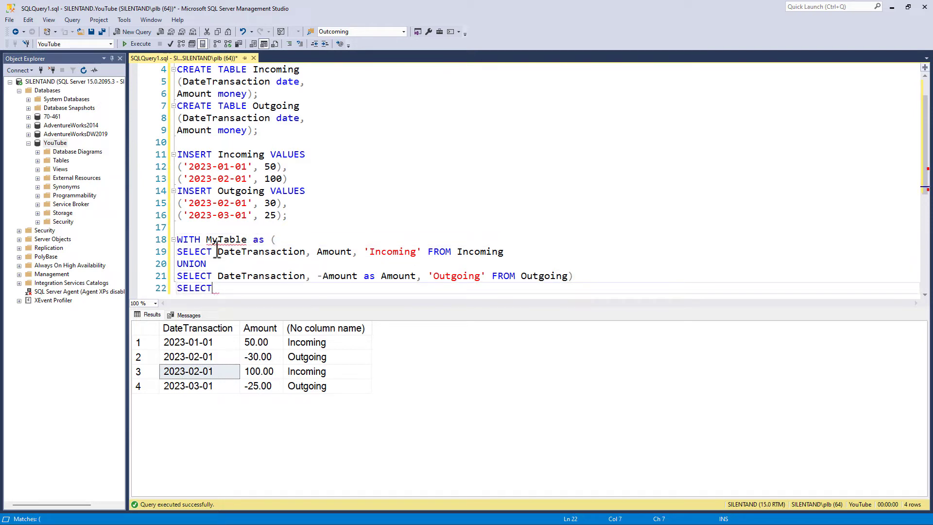
{"action": "scroll", "scroll_direction": "down", "scroll_amount": 3}
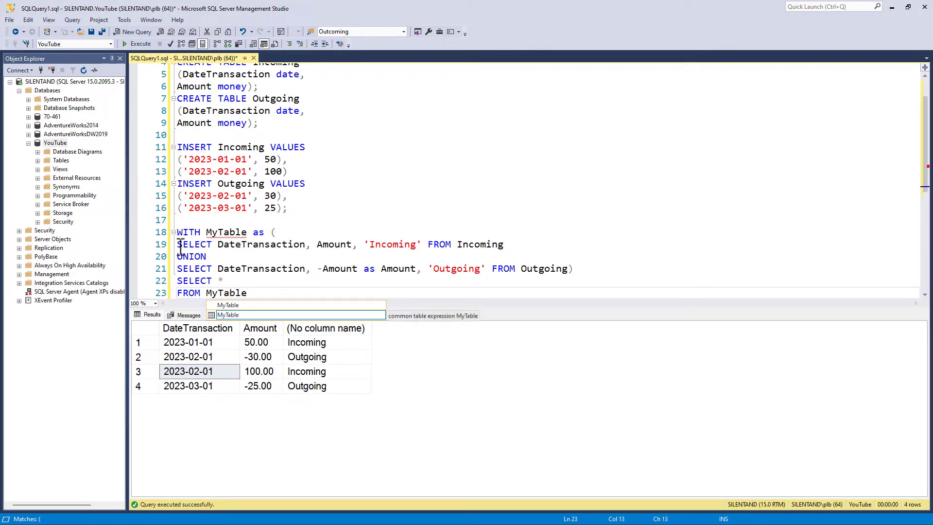
Run SELECT * FROM MyTable, hit the unnamed column 3 error, drop the labels and rerun.
{"action": "left_click_drag", "start_coordinate": [176, 244], "coordinate": [566, 268]}
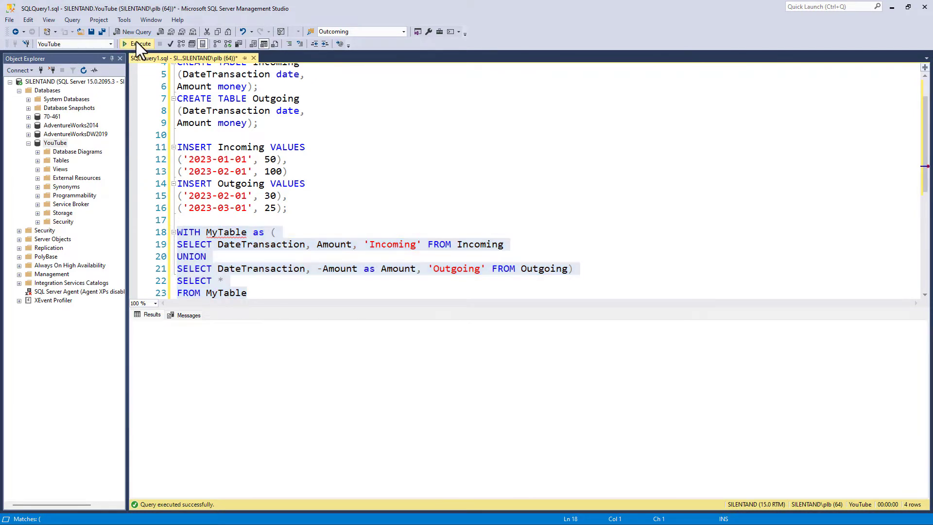
{"action": "left_click", "coordinate": [138, 44]}
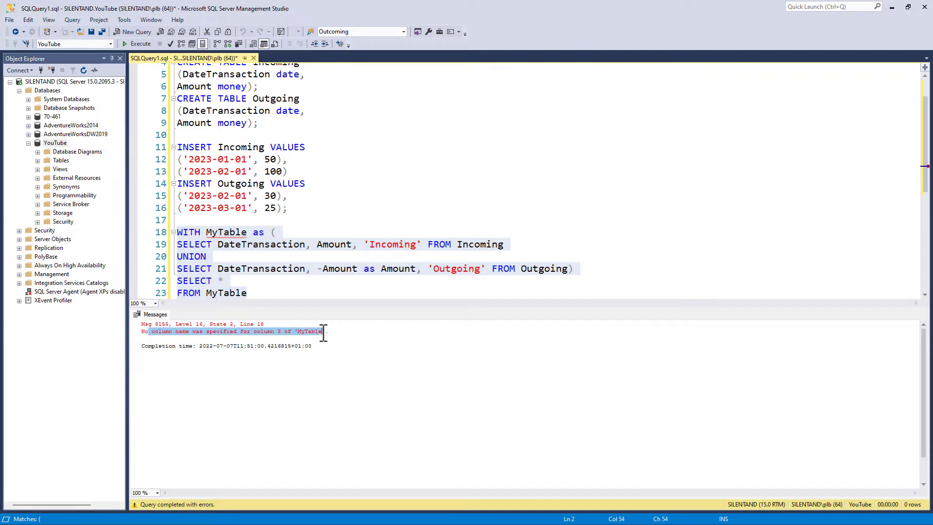
{"action": "left_click", "coordinate": [422, 245]}
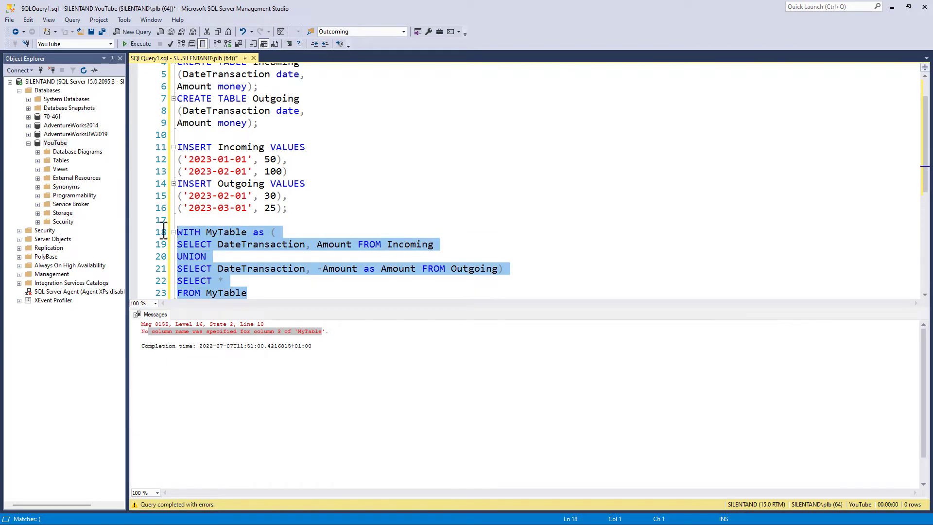
{"action": "left_click", "coordinate": [126, 45]}
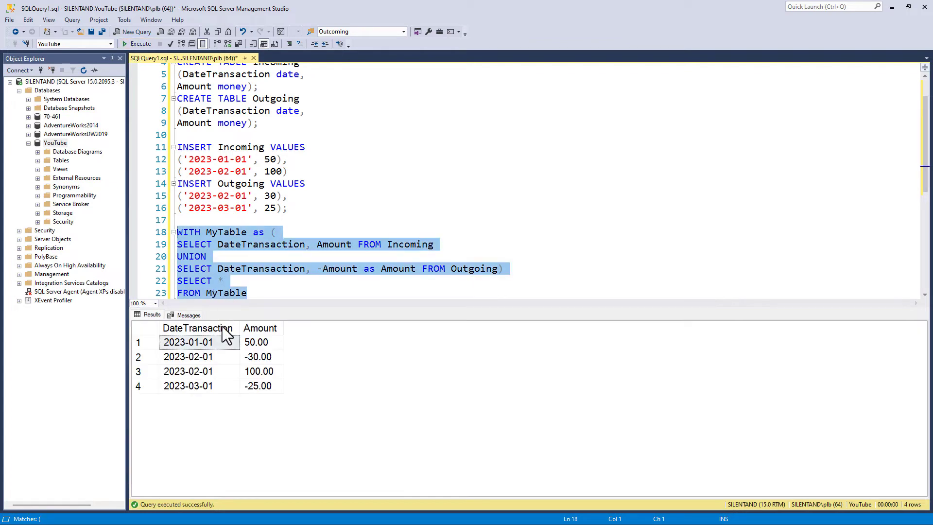
Make the outer query SELECT DateTransaction, SUM(Amount) as TotalAmount GROUP BY DateTransaction.
{"action": "left_click", "coordinate": [252, 293]}
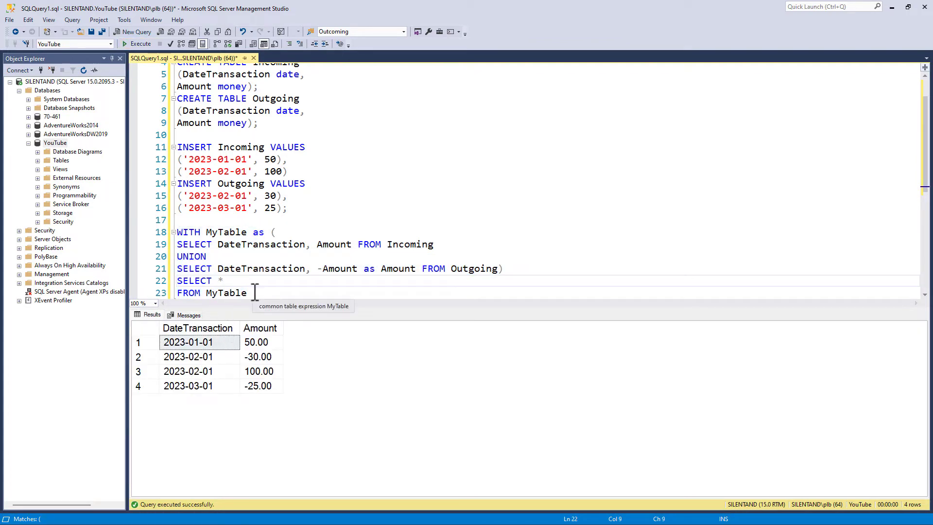
{"action": "type", "text": "DateTransaction, Amount"}
{"action": "type", "text": "GROUP"}
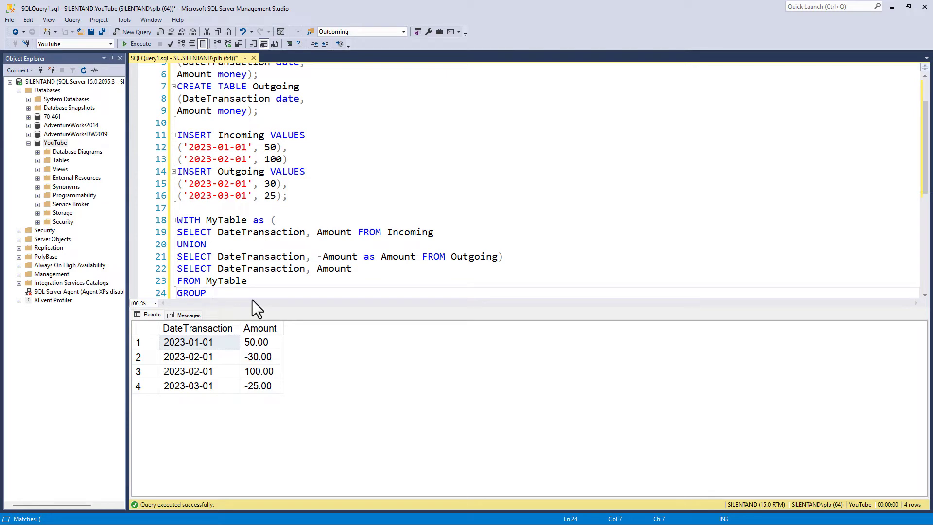
{"action": "type", "text": "BY DateTransaction"}
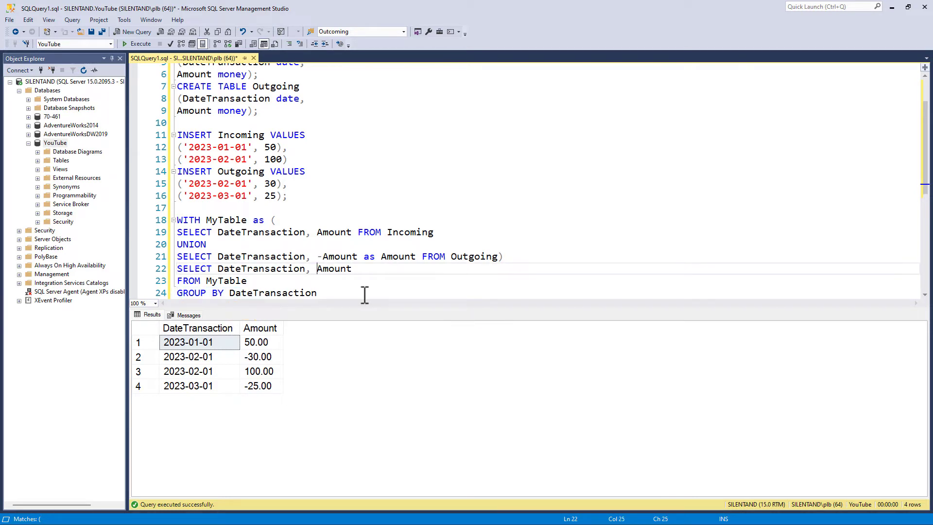
{"action": "type", "text": "SUM(Amount)"}
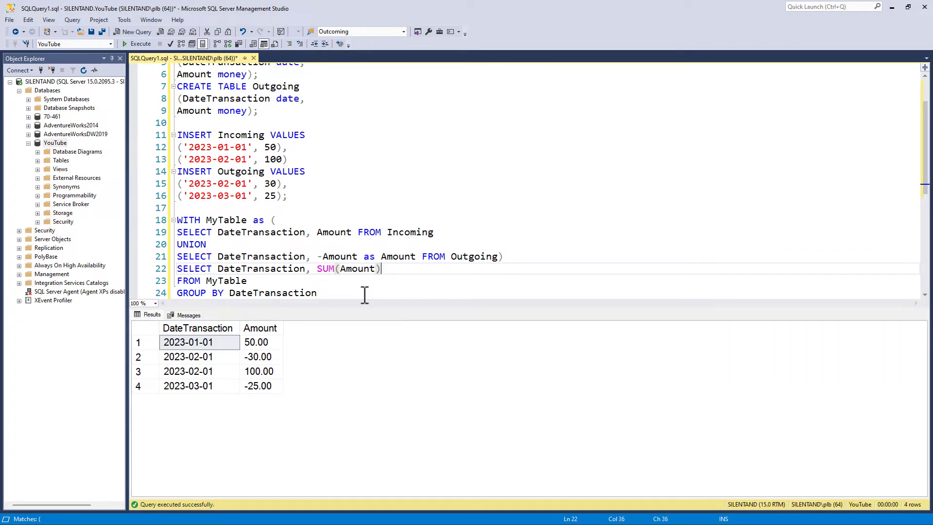
{"action": "type", "text": "as Tot"}
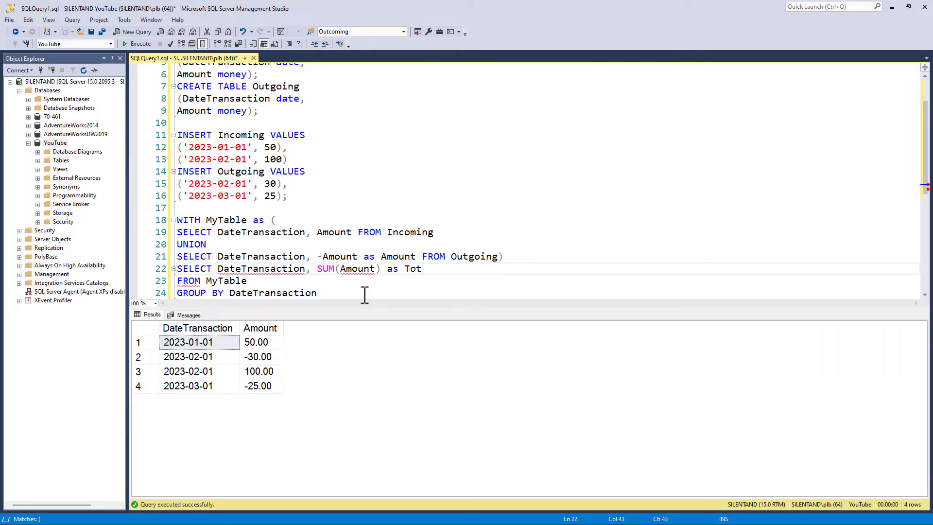
{"action": "type", "text": "alAmiount"}
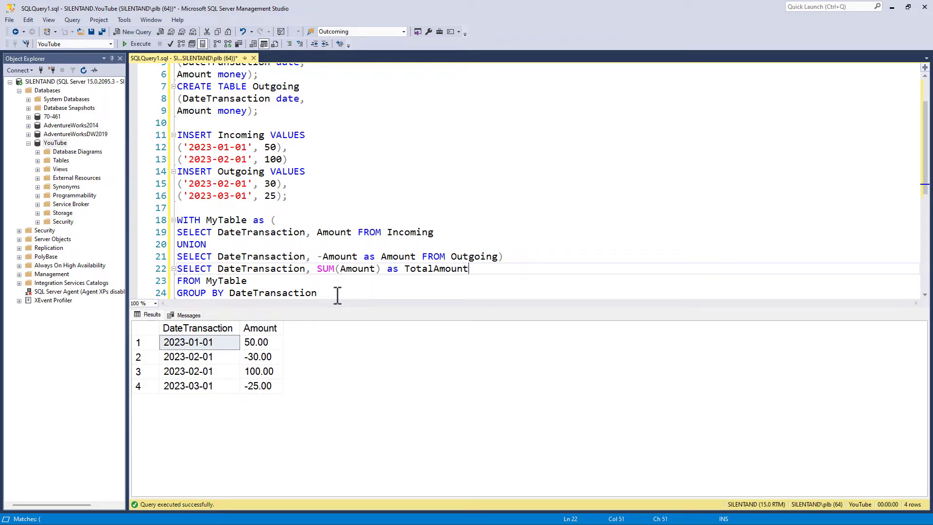
Run the grouped query and check the 2023-02-01 total of 70.00 against the 30 outgoing.
{"action": "left_click", "coordinate": [119, 31]}
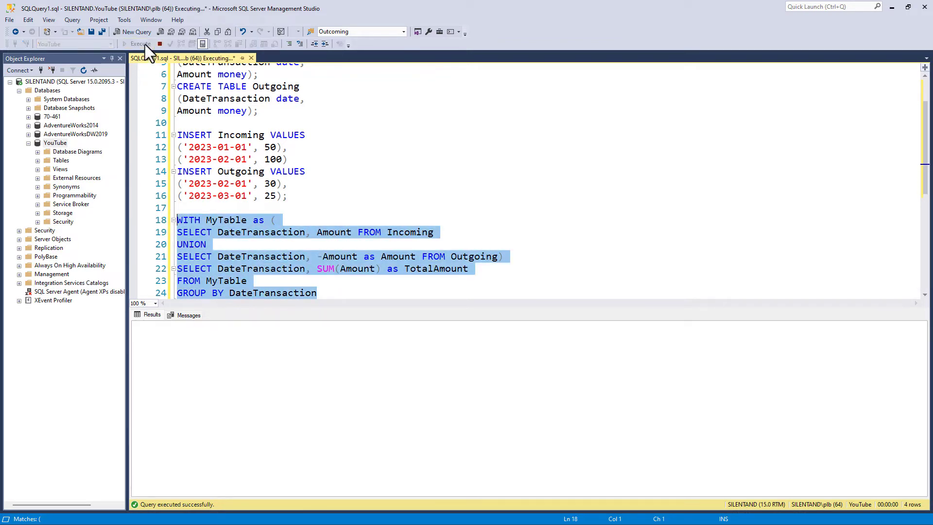
{"action": "left_click", "coordinate": [114, 45]}
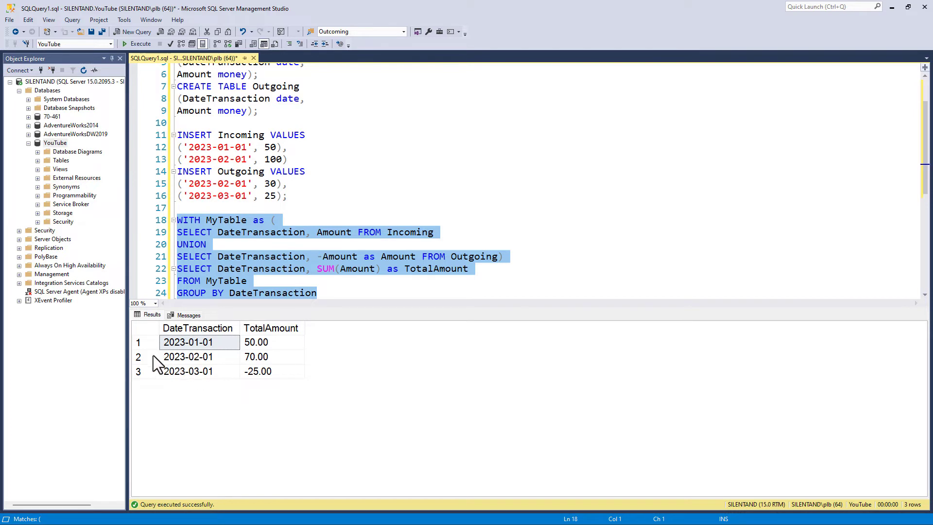
{"action": "left_click", "coordinate": [187, 357]}
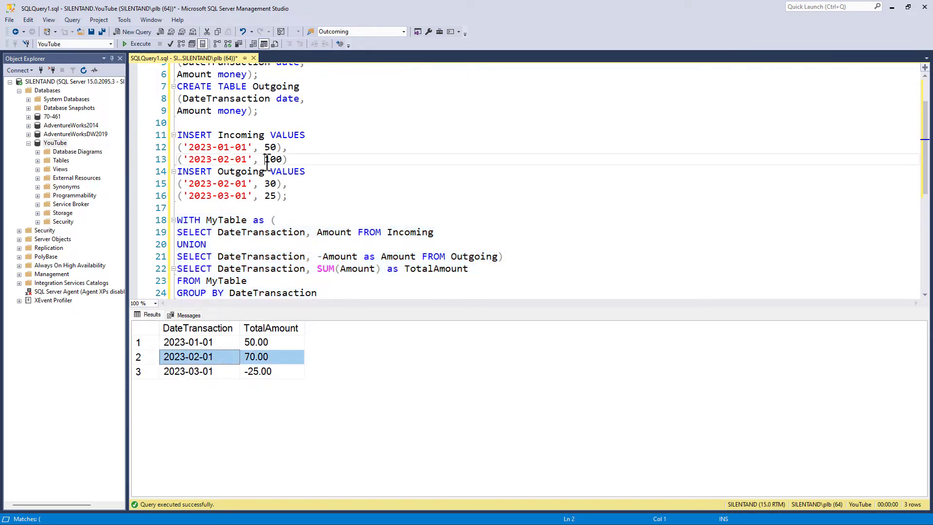
{"action": "double_click", "coordinate": [270, 184]}
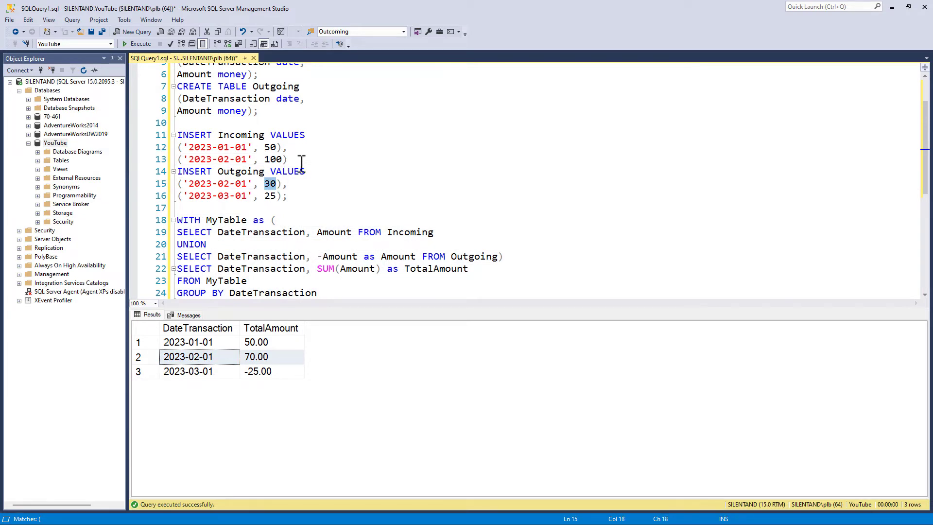
Insert a third Incoming row ('2023-02-01', 50) and rerun, raising that date's total to 120.00.
{"action": "left_click", "coordinate": [293, 159]}
{"action": "type", "text": "('2023-02-01',"}
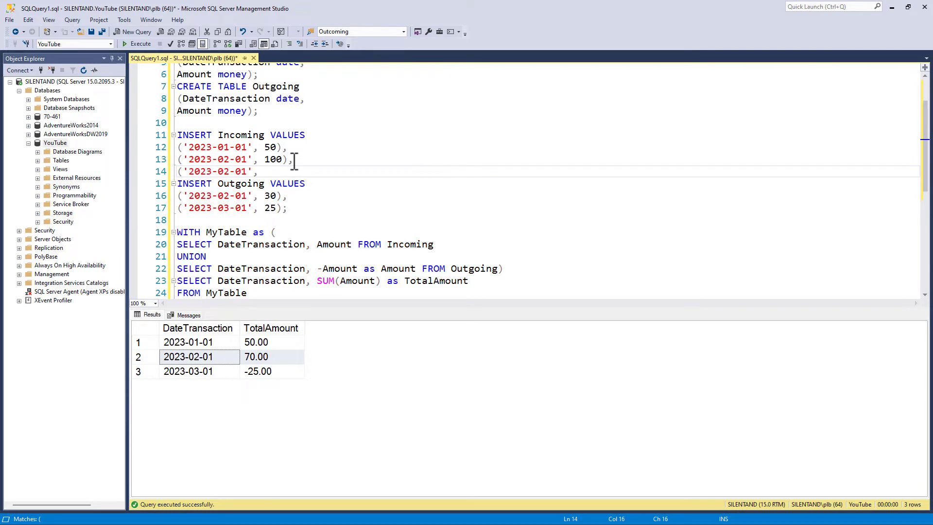
{"action": "type", "text": "50);"}
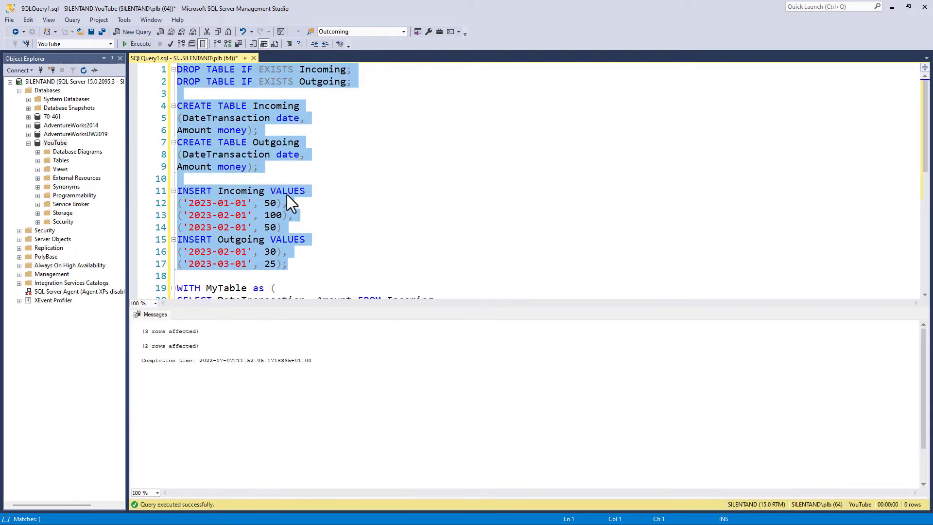
{"action": "scroll", "scroll_direction": "down", "scroll_amount": 3}
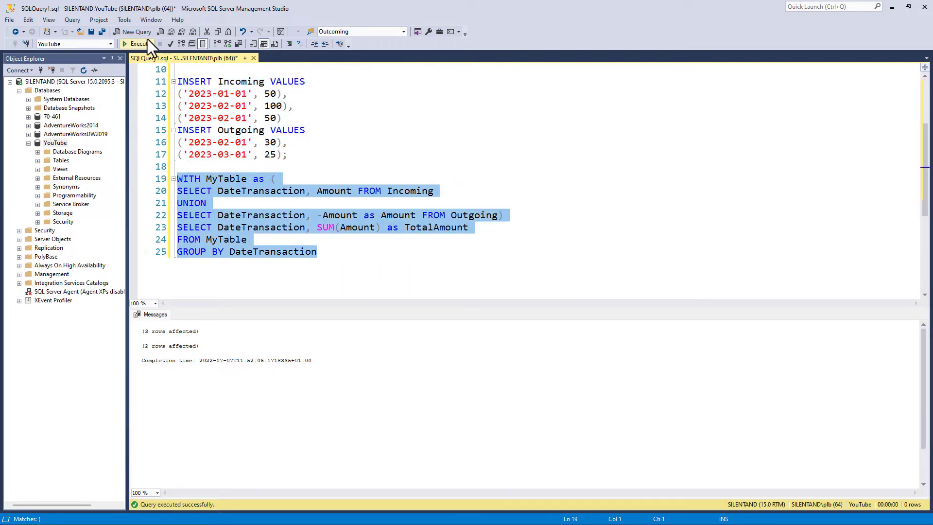
{"action": "left_click", "coordinate": [139, 45]}
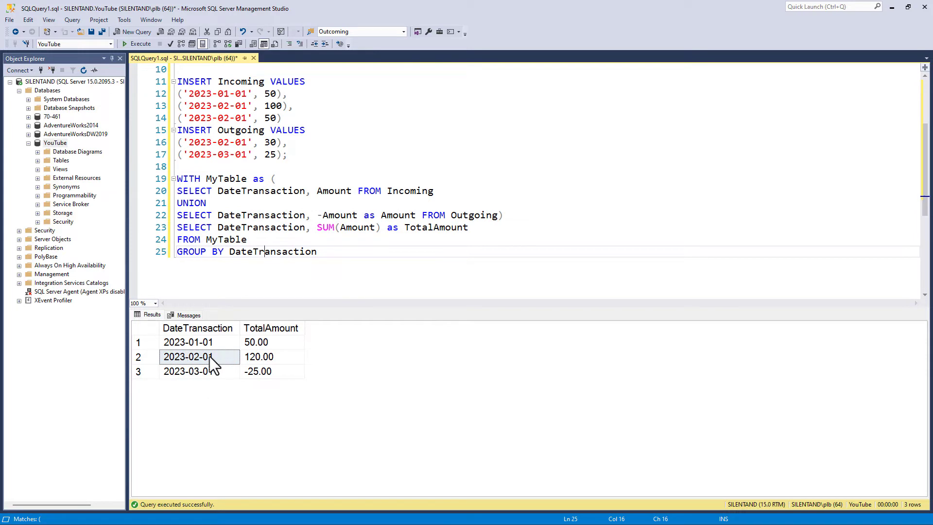
{"action": "left_click", "coordinate": [271, 357]}
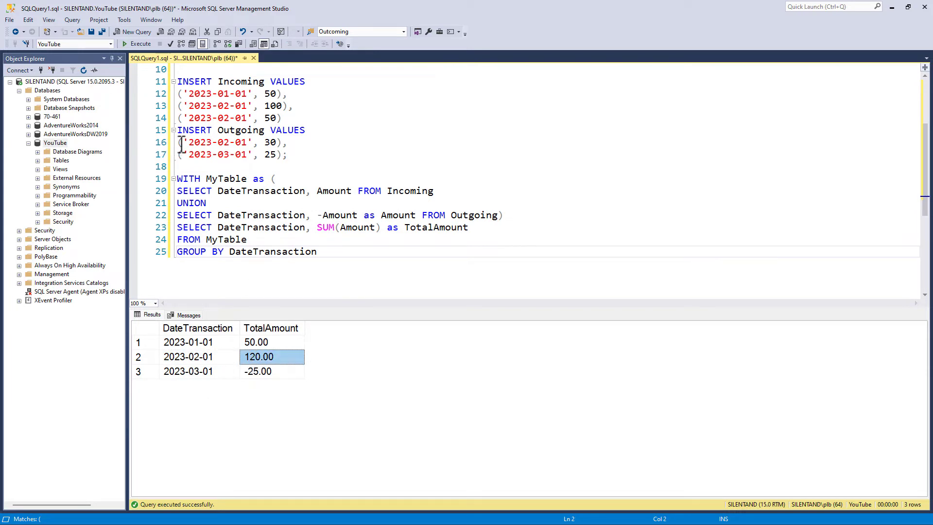
{"action": "left_click_drag", "start_coordinate": [176, 190], "coordinate": [499, 215]}
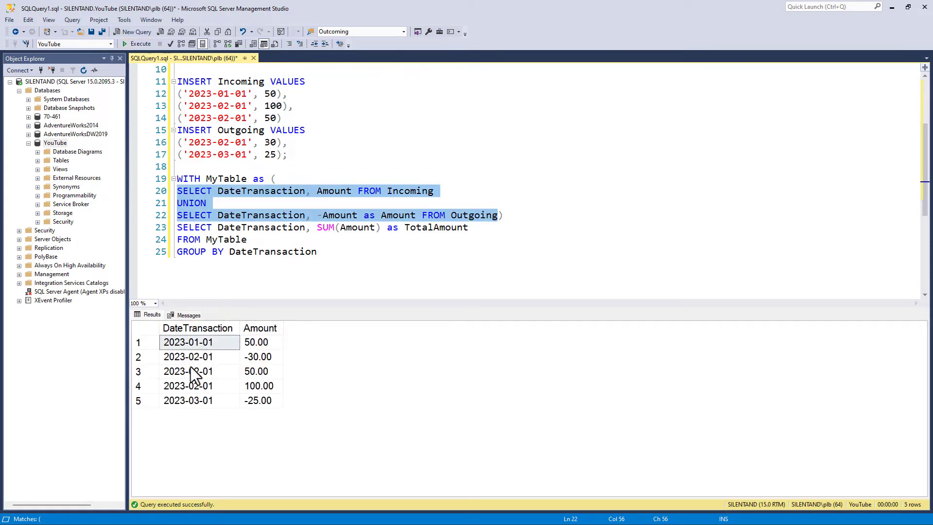
{"action": "mouse_move", "coordinate": [231, 390]}
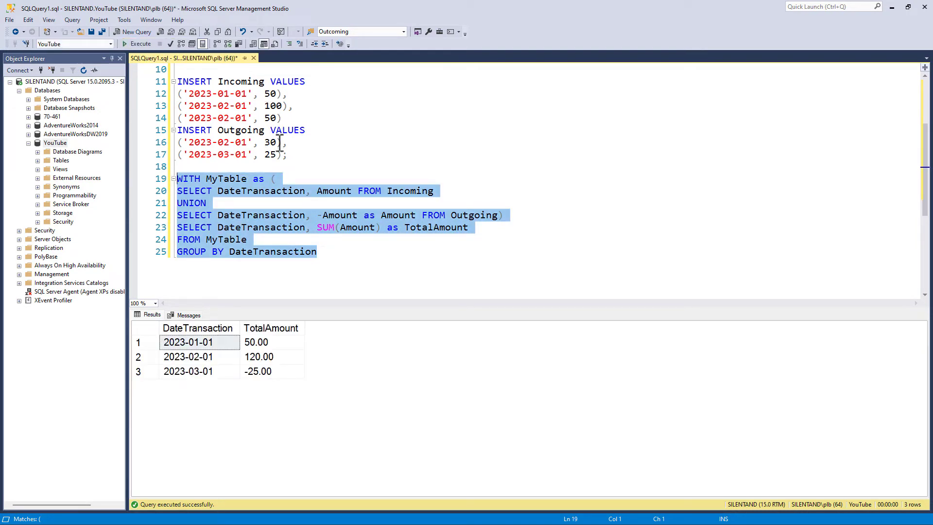
{"action": "mouse_move", "coordinate": [276, 363]}
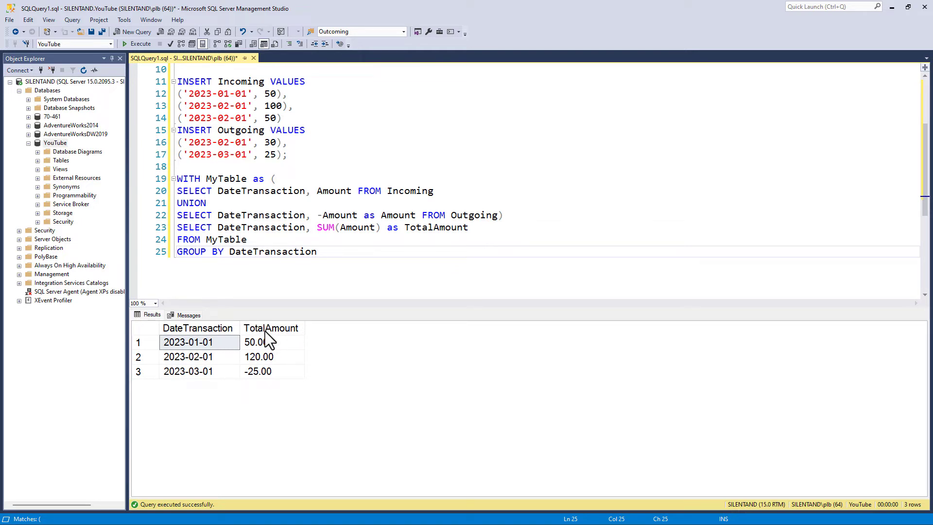
Give the Incoming SELECT Amount as IncomingAmount, NULL as OutgoingAmount and the Outgoing one NULL, Amount as OutgoingAmount.
{"action": "double_click", "coordinate": [334, 190]}
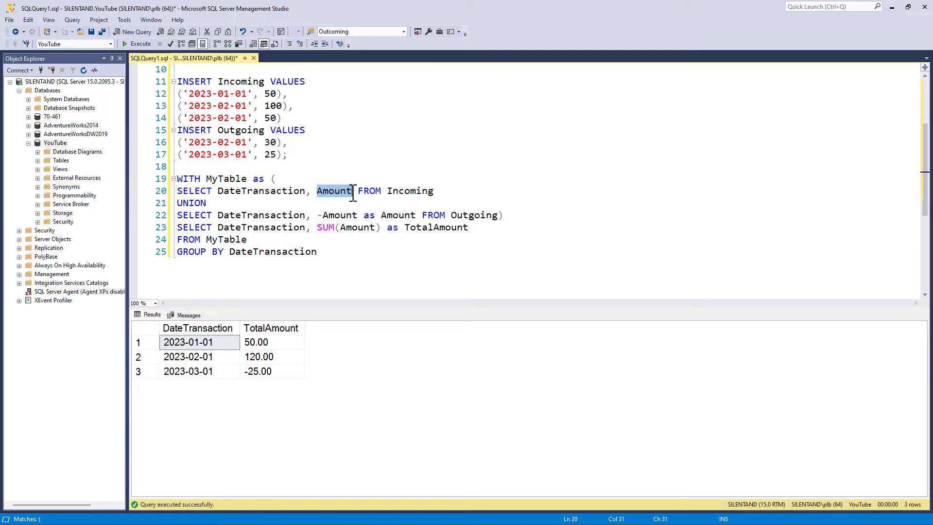
{"action": "mouse_move", "coordinate": [333, 195]}
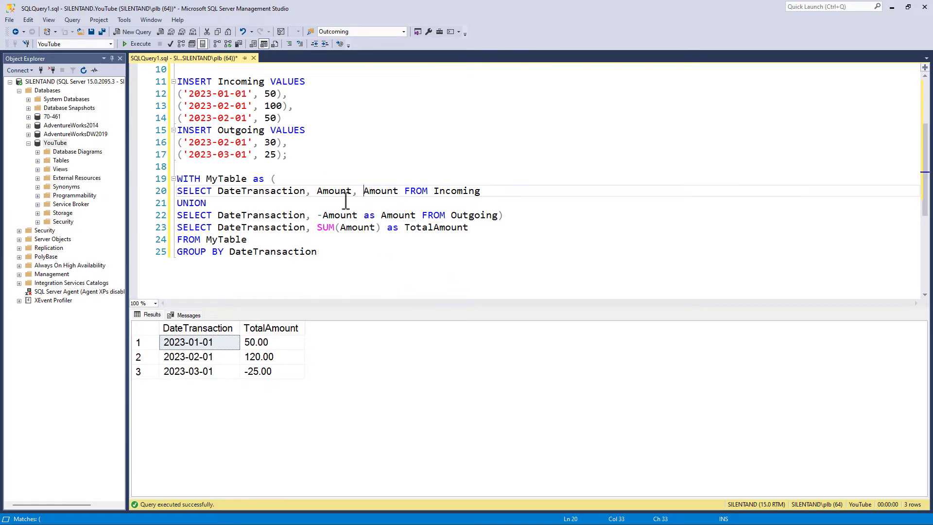
{"action": "type", "text": "as IncomingAmount"}
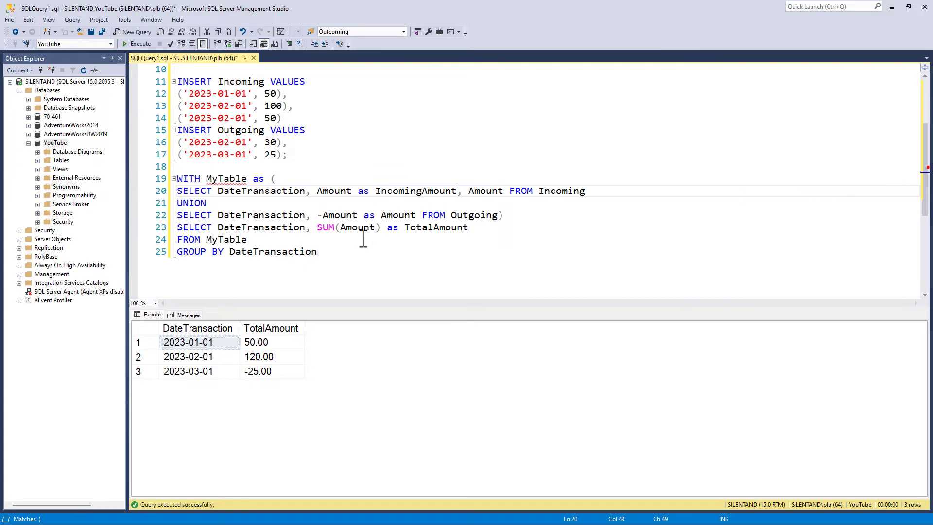
{"action": "left_click", "coordinate": [340, 215]}
{"action": "type", "text": ", Amount as OutgoingAmount"}
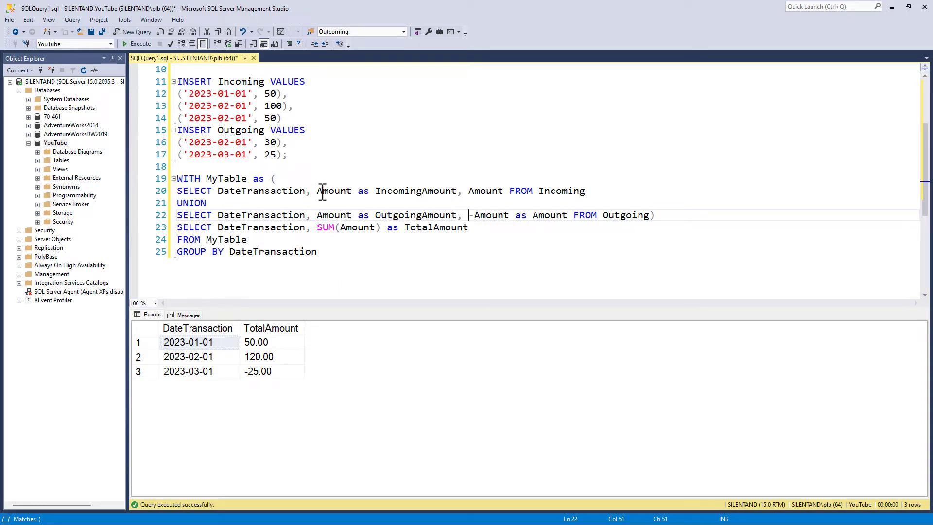
{"action": "left_click_drag", "start_coordinate": [317, 190], "coordinate": [455, 190]}
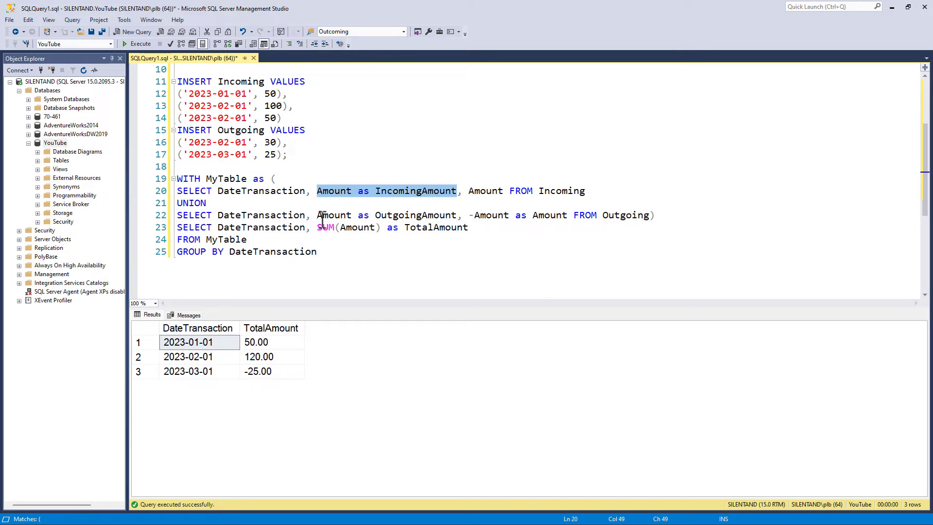
{"action": "mouse_move", "coordinate": [428, 195]}
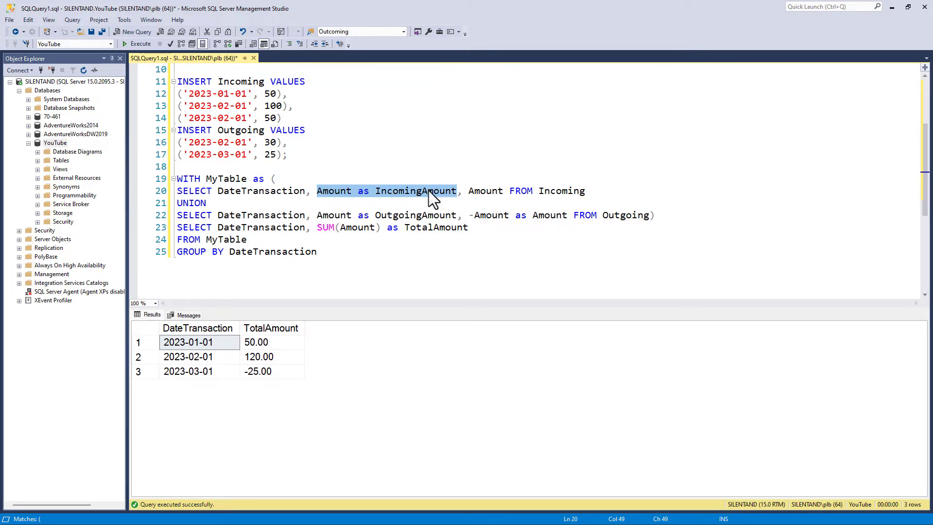
{"action": "mouse_move", "coordinate": [474, 212]}
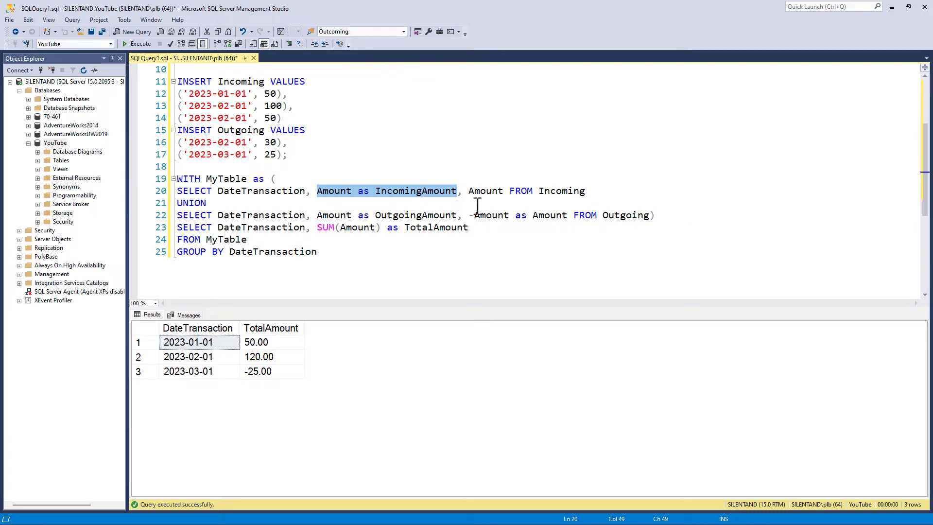
{"action": "type", "text": "NULL as OutgoingAmount,"}
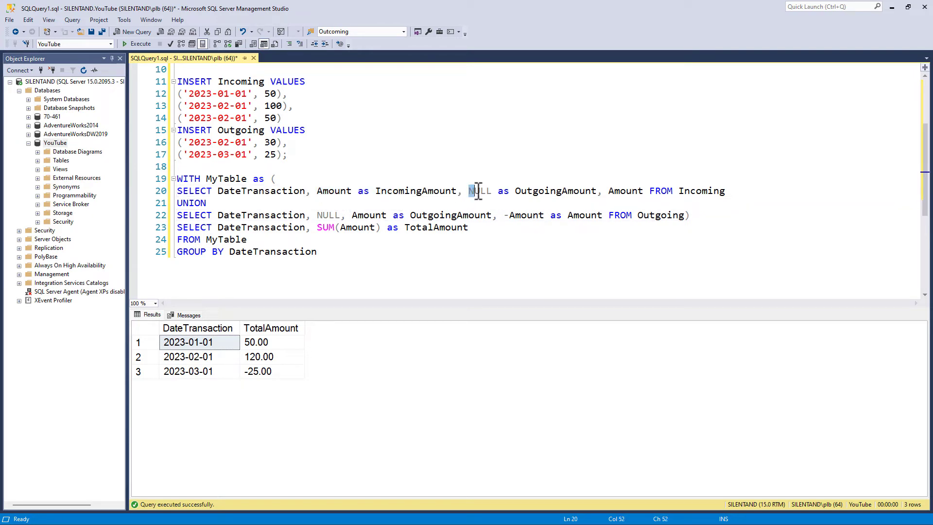
{"action": "left_click_drag", "start_coordinate": [468, 191], "coordinate": [596, 190]}
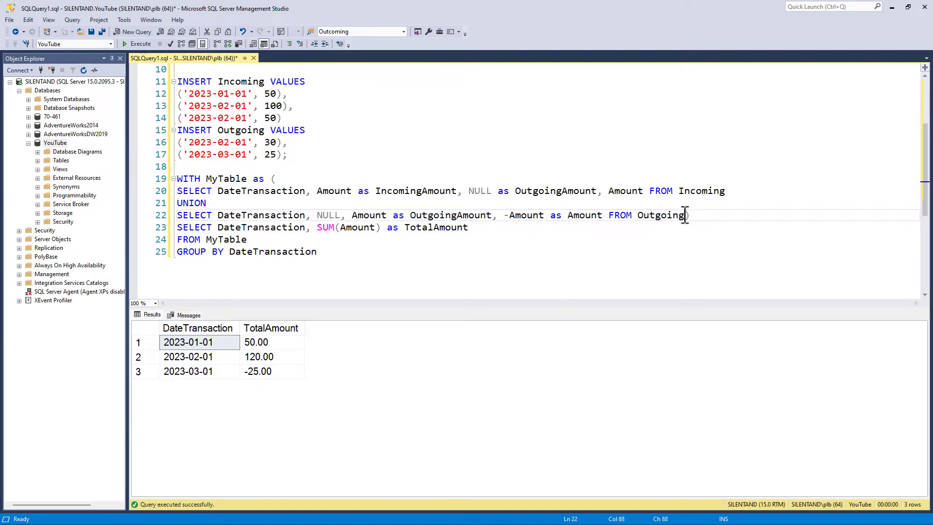
Run the inner union's five rows, rename the signed Amount column to BalanceToday and rerun.
{"action": "left_click", "coordinate": [138, 31]}
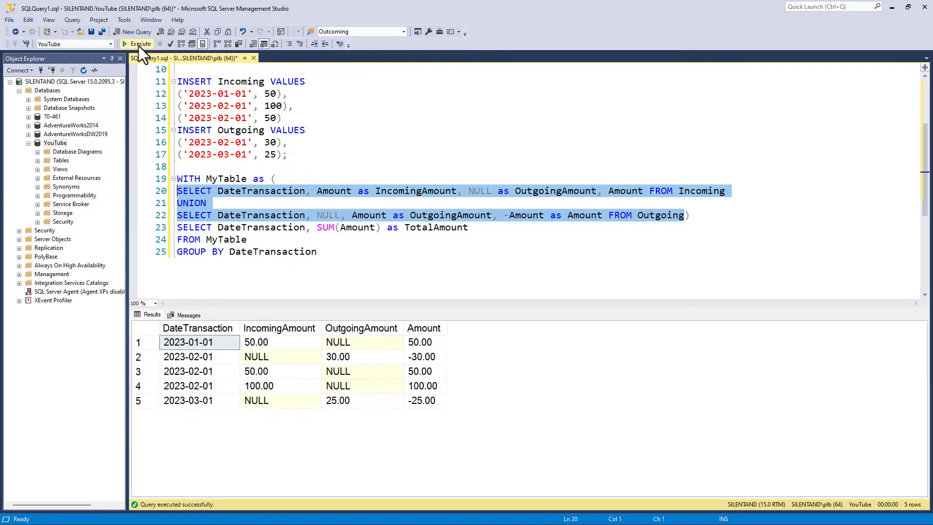
{"action": "left_click", "coordinate": [279, 328]}
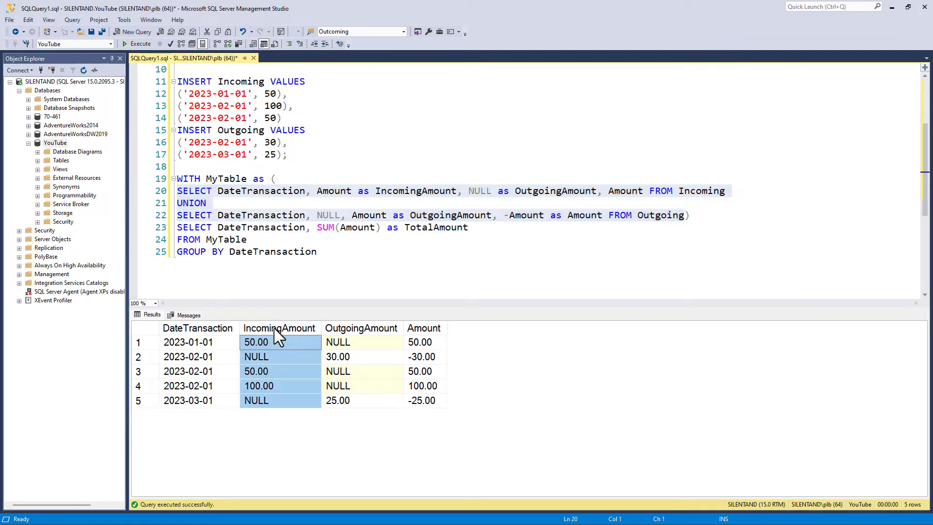
{"action": "left_click", "coordinate": [361, 329]}
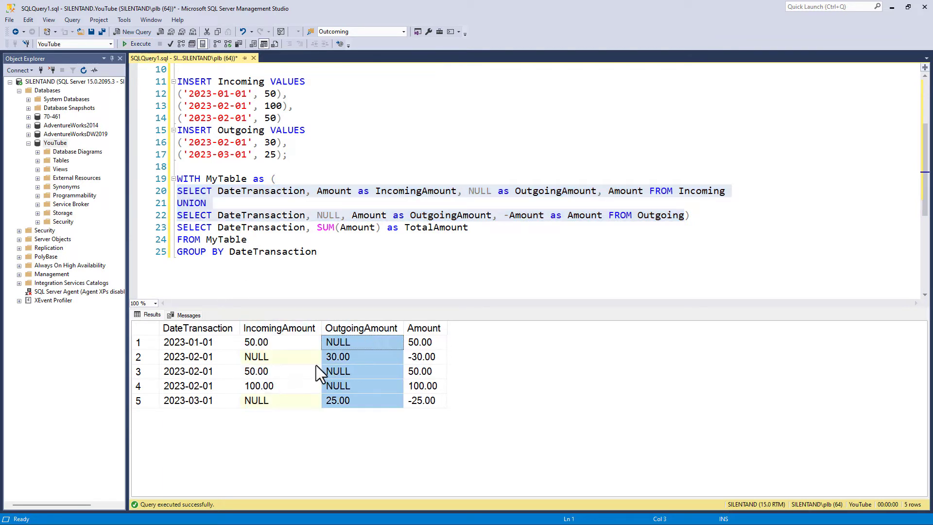
{"action": "left_click", "coordinate": [423, 328]}
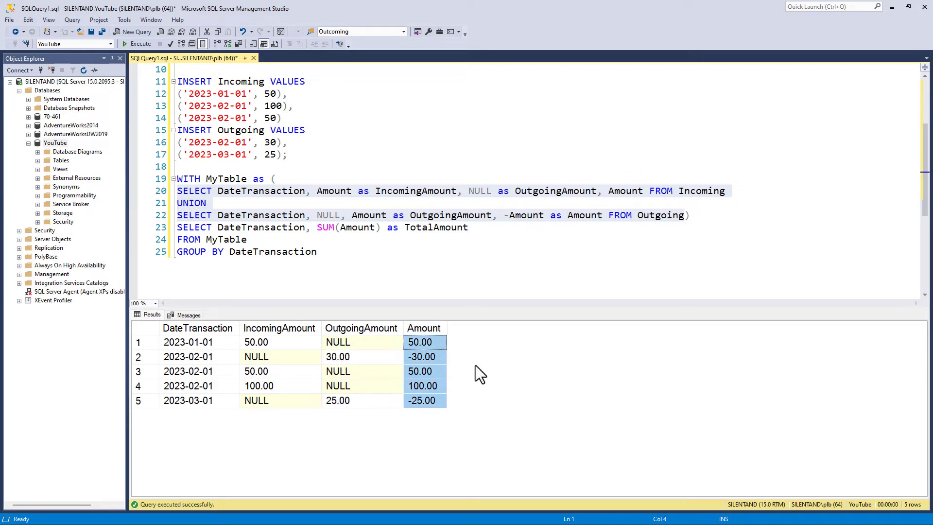
{"action": "mouse_move", "coordinate": [521, 382]}
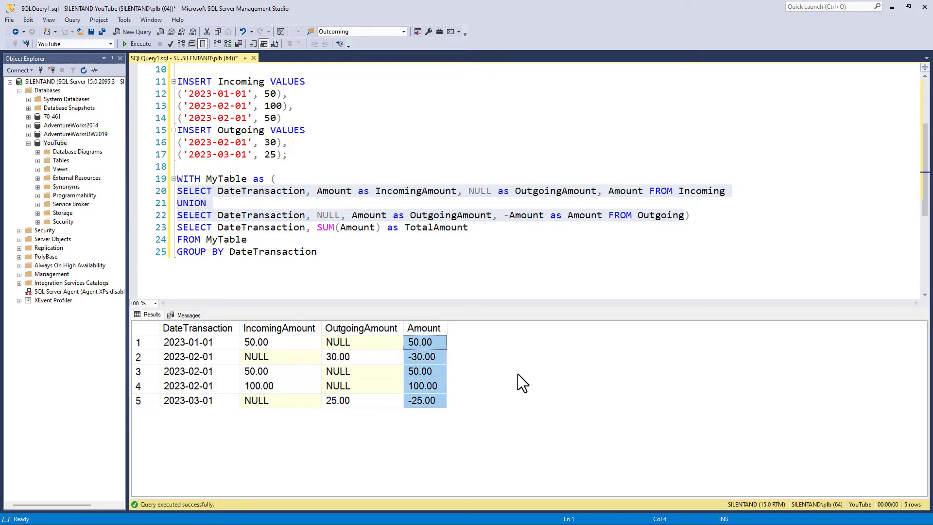
{"action": "mouse_move", "coordinate": [651, 198]}
{"action": "type", "text": "as BalanceToday "}
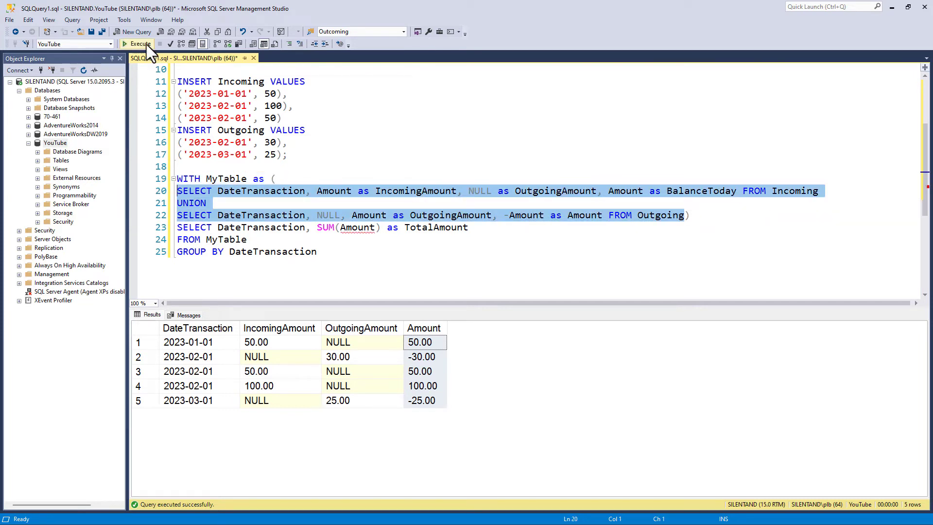
{"action": "left_click", "coordinate": [137, 45]}
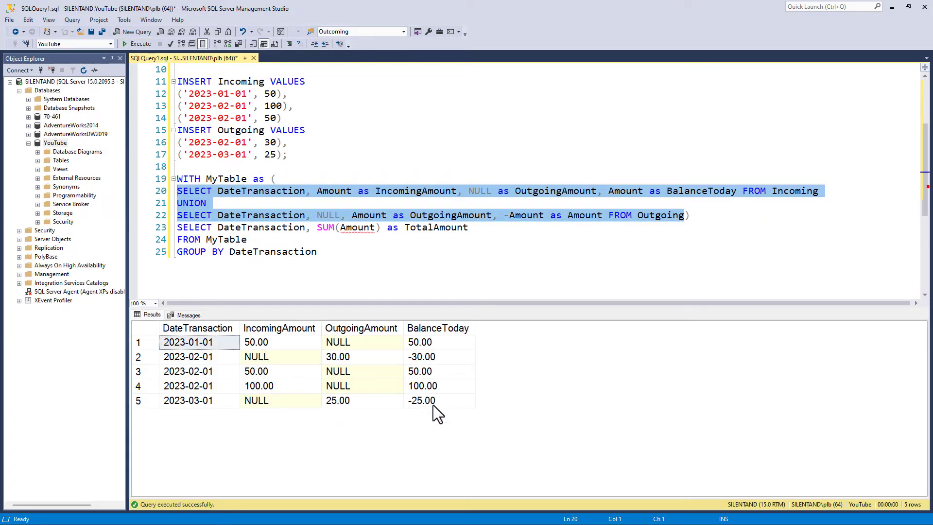
{"action": "mouse_move", "coordinate": [361, 396]}
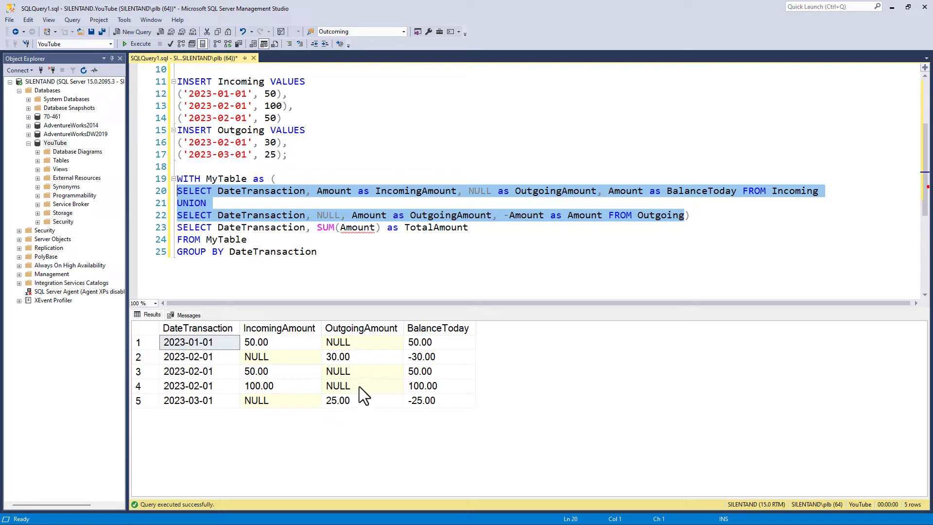
{"action": "mouse_move", "coordinate": [346, 227]}
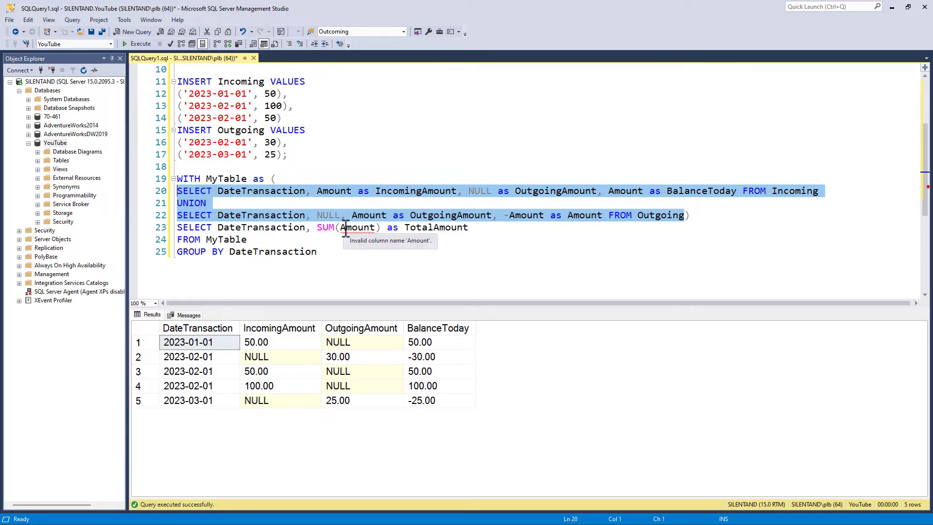
{"action": "mouse_move", "coordinate": [358, 228]}
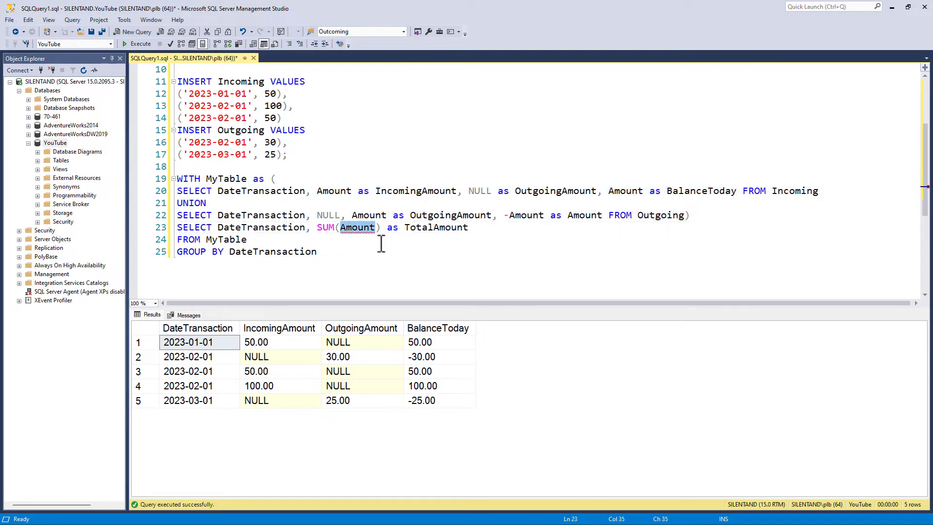
Replace SUM(Amount) as TotalAmount with SUM(IncomingAmount), SUM(OutgoingAmount), SUM(BalanceToday).
{"action": "type", "text": "Incoming"}
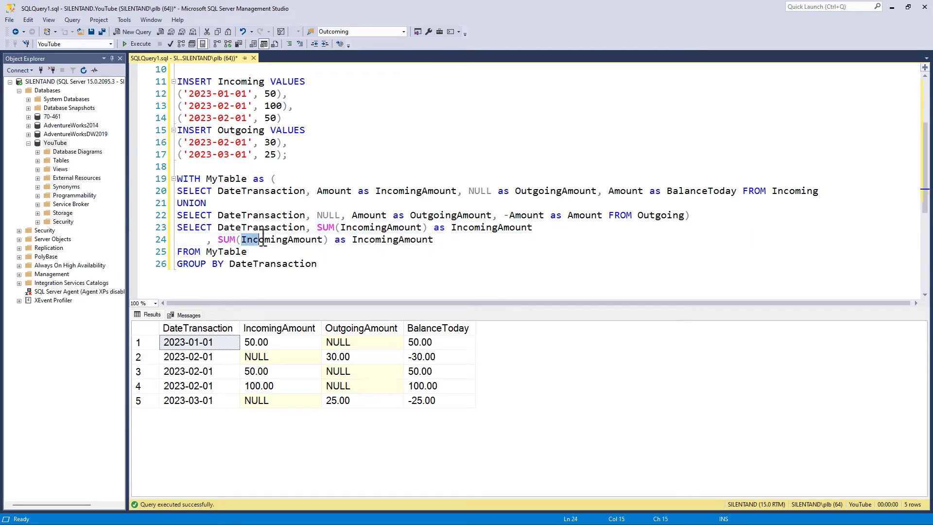
{"action": "type", "text": "Outgoing"}
{"action": "type", "text": ", SUM(BalanceToday) as BalanceToday"}
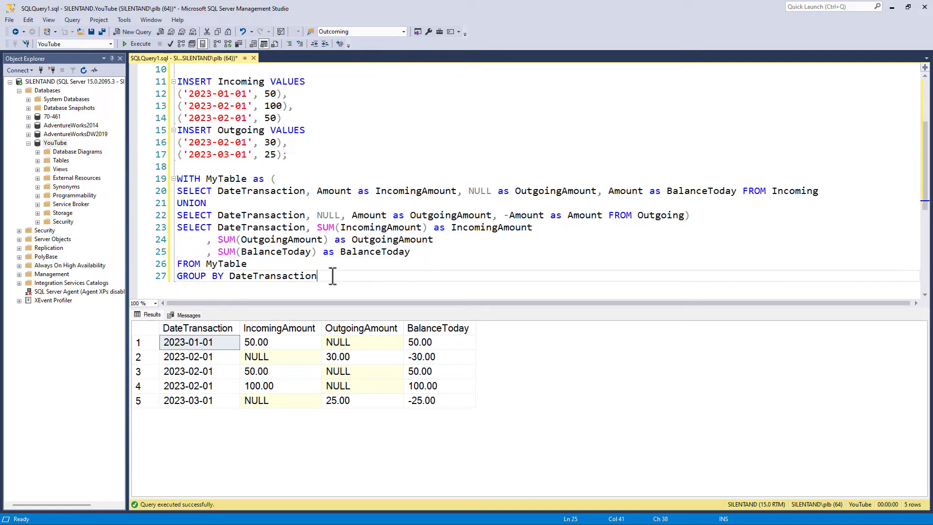
Run the full grouped query: 2023-02-01 shows 150.00 in, 30.00 out, 120.00 balance.
{"action": "left_click", "coordinate": [138, 45]}
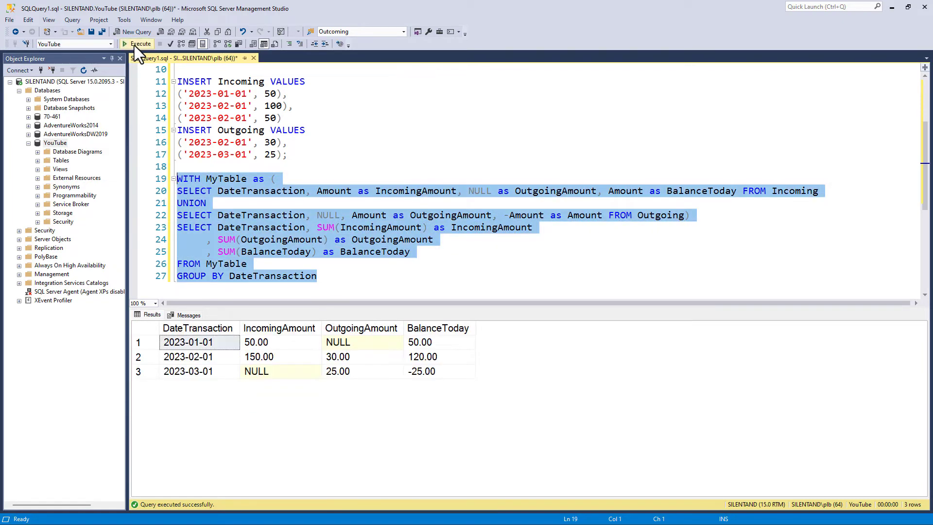
{"action": "mouse_move", "coordinate": [301, 338]}
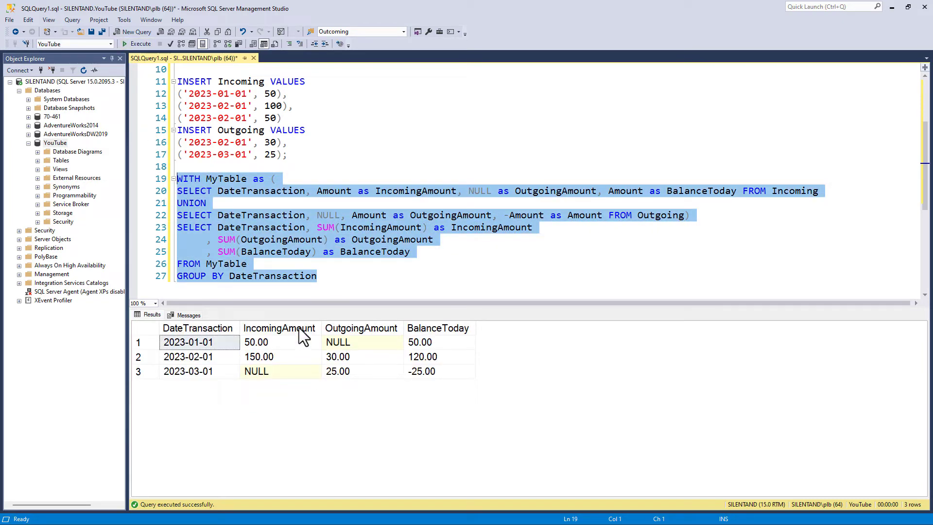
{"action": "left_click", "coordinate": [361, 328]}
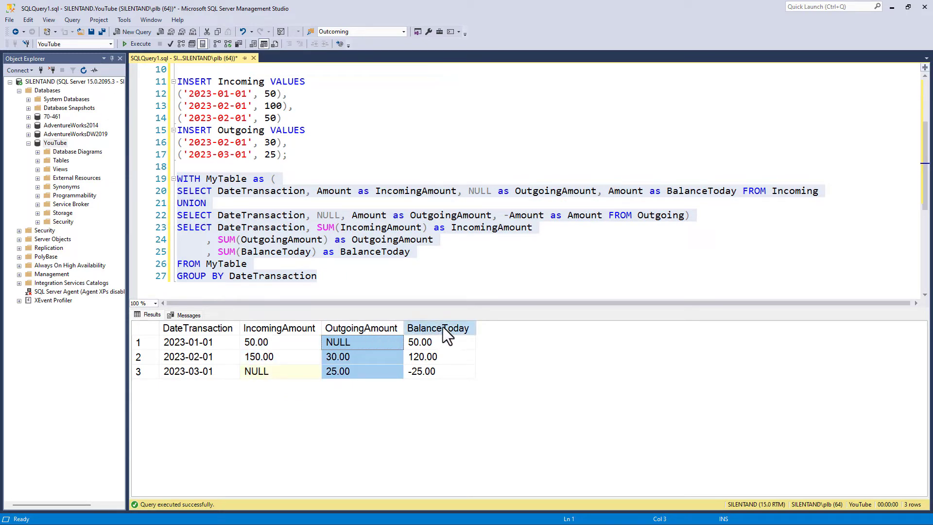
{"action": "left_click", "coordinate": [438, 328]}
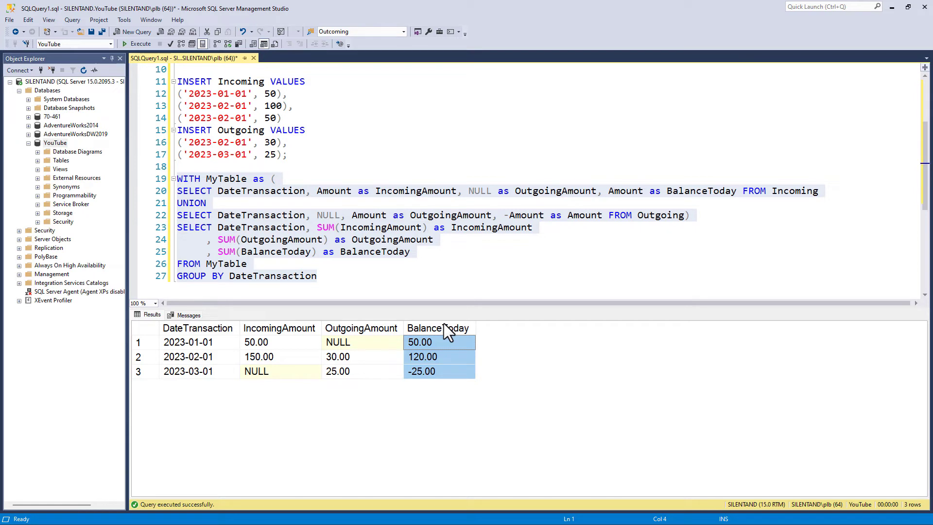
{"action": "left_click", "coordinate": [188, 341]}
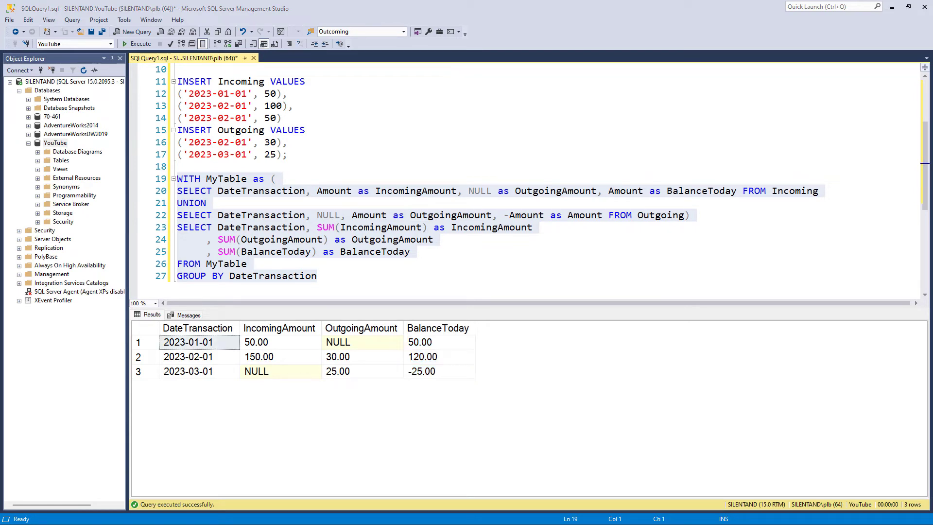
{"action": "mouse_move", "coordinate": [53, 204]}
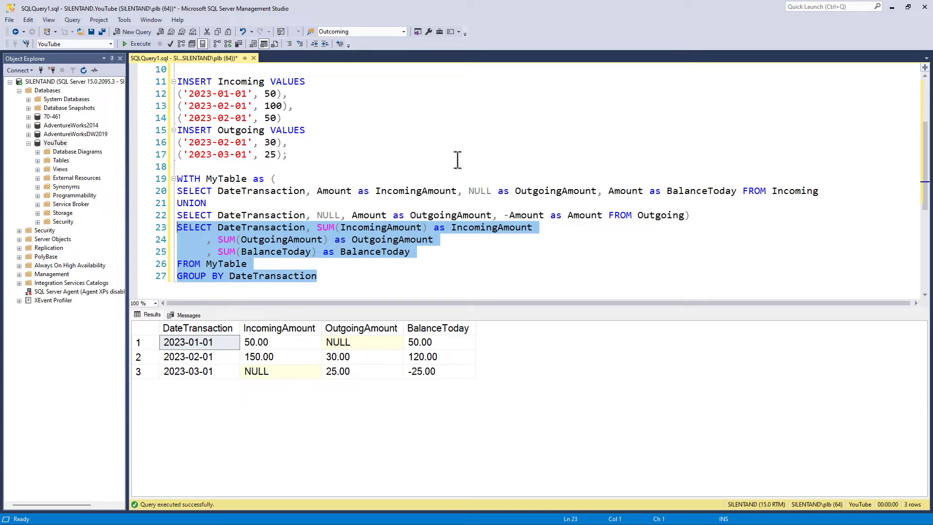
Wrap the grouped query as ,MyTable2 as ( ... ) and add SELECT * FROM MyTable2.
{"action": "type", "text": ","}
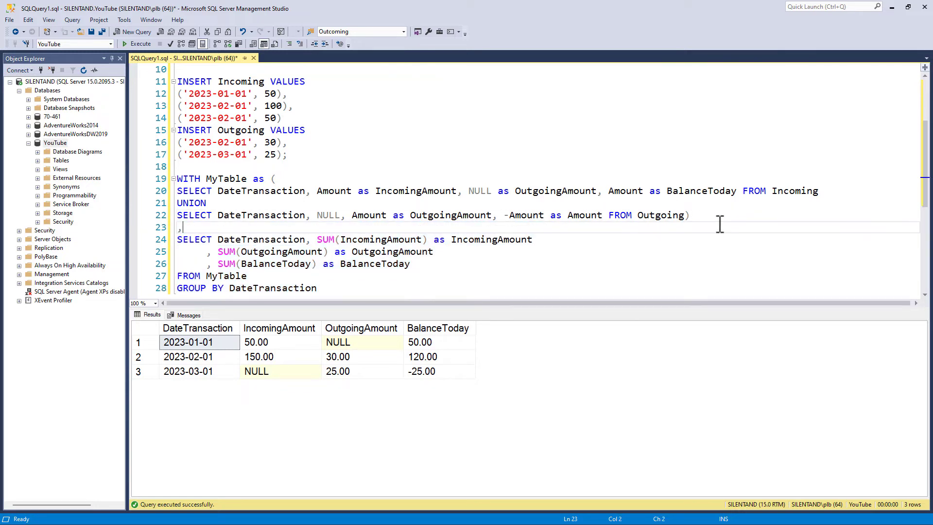
{"action": "type", "text": "MyTable2 as ("}
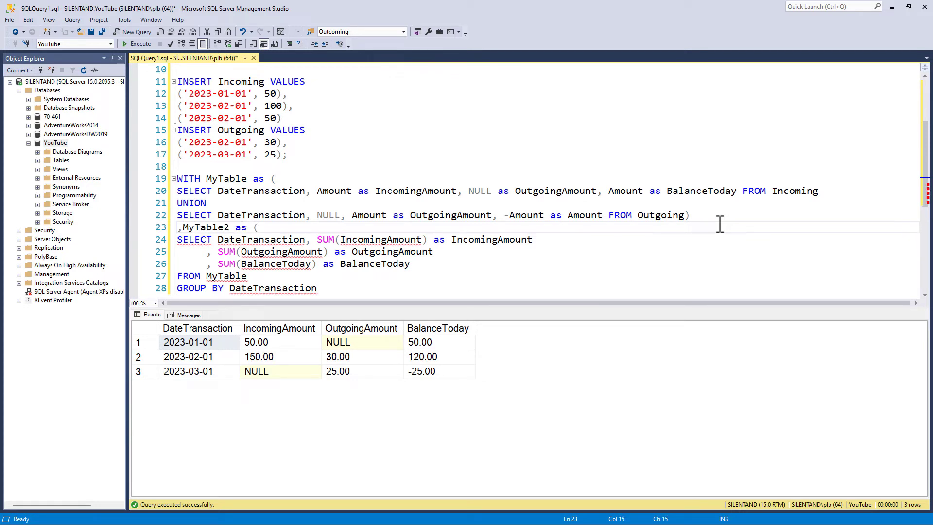
{"action": "type", "text": ")"}
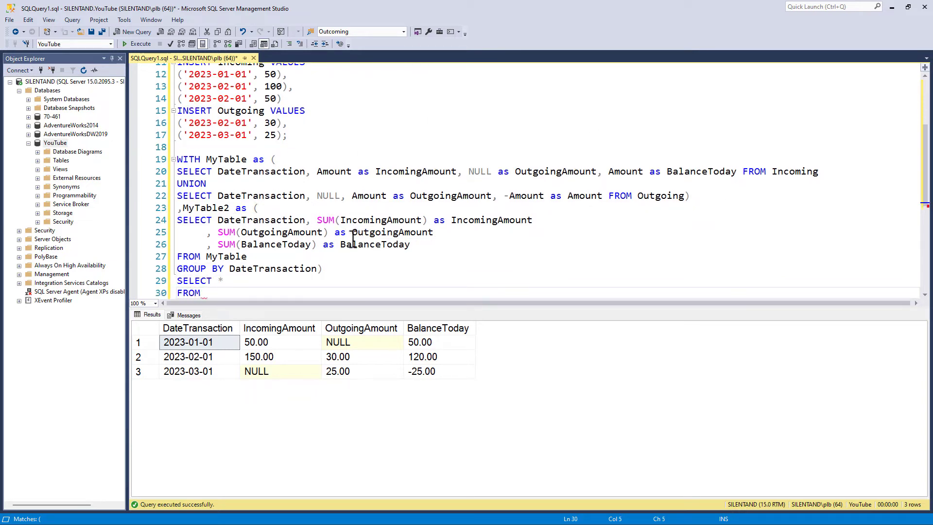
{"action": "type", "text": "MyTable2"}
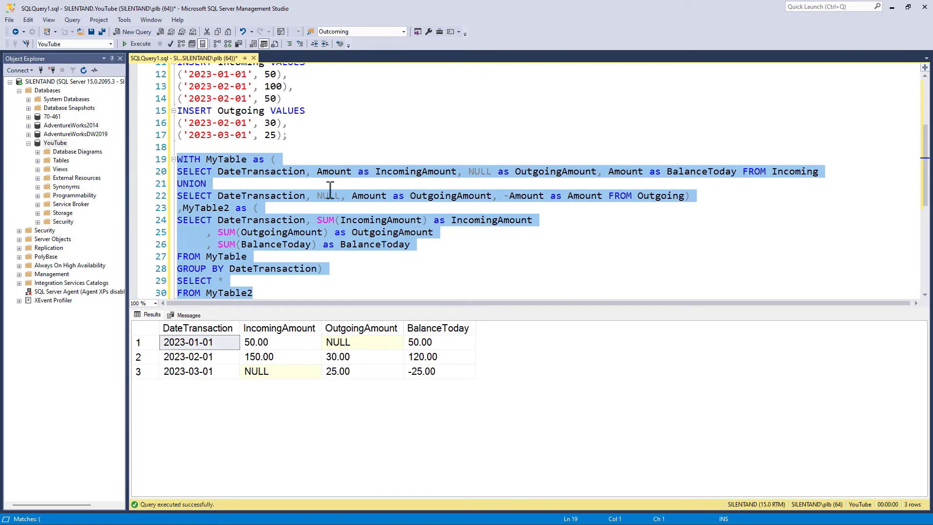
{"action": "mouse_move", "coordinate": [270, 311]}
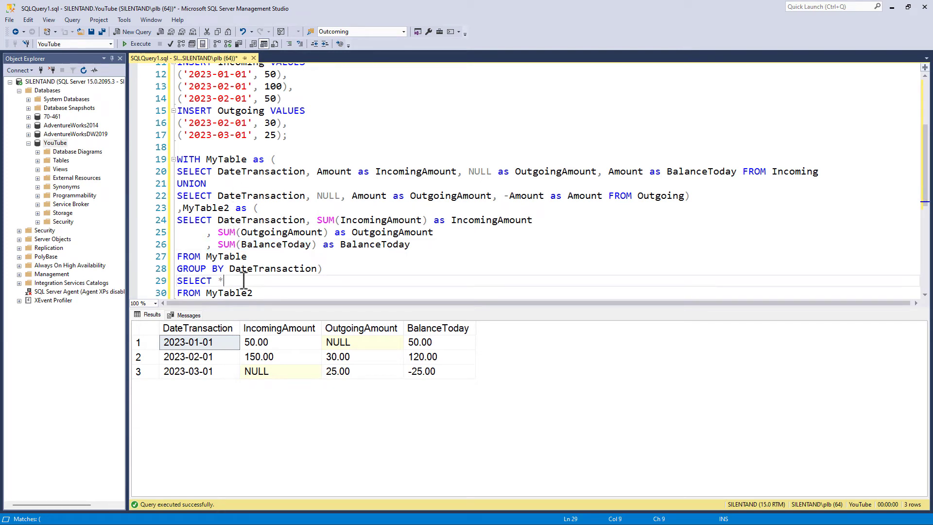
Add ', SUM(BalanceToday) OVER()' to the final SELECT, noting the 2023-02-01 result row.
{"action": "type", "text": ", SUM(BalanceToday)"}
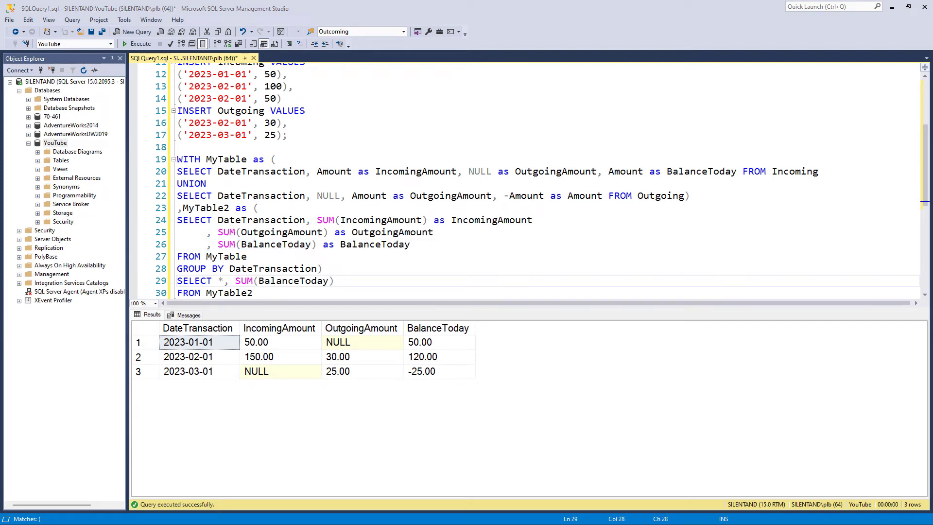
{"action": "type", "text": "o"}
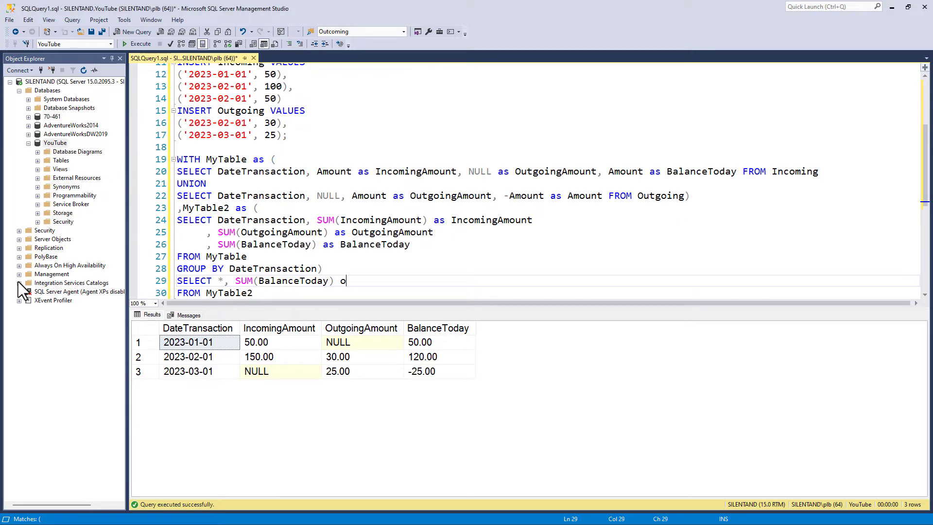
{"action": "type", "text": "VER()"}
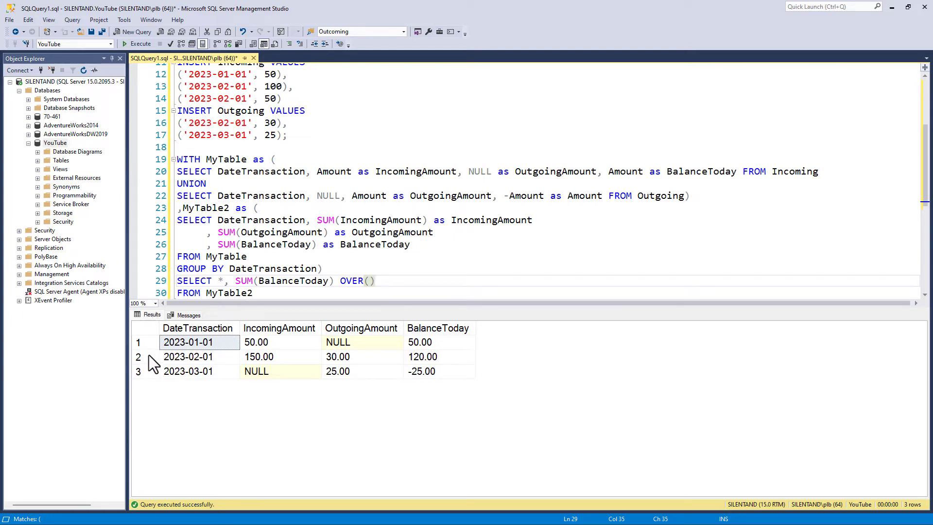
{"action": "left_click", "coordinate": [138, 357]}
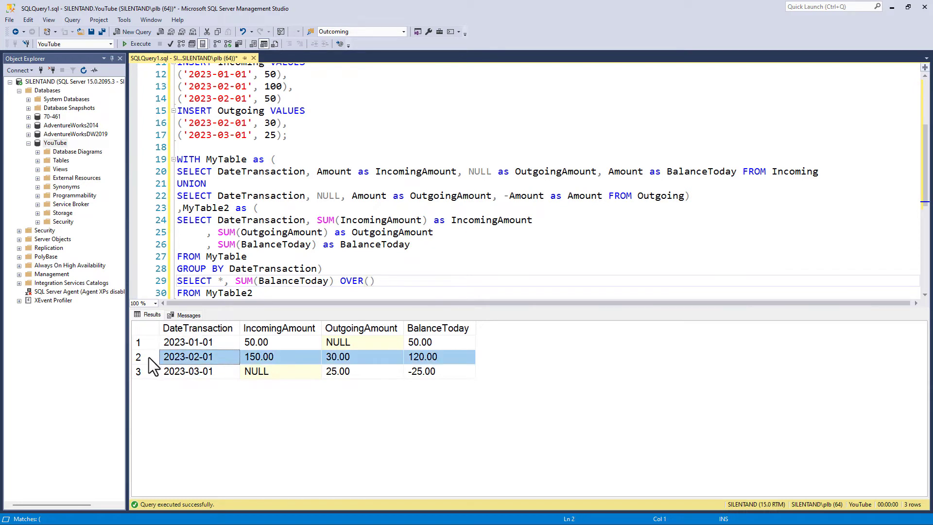
{"action": "mouse_move", "coordinate": [157, 364]}
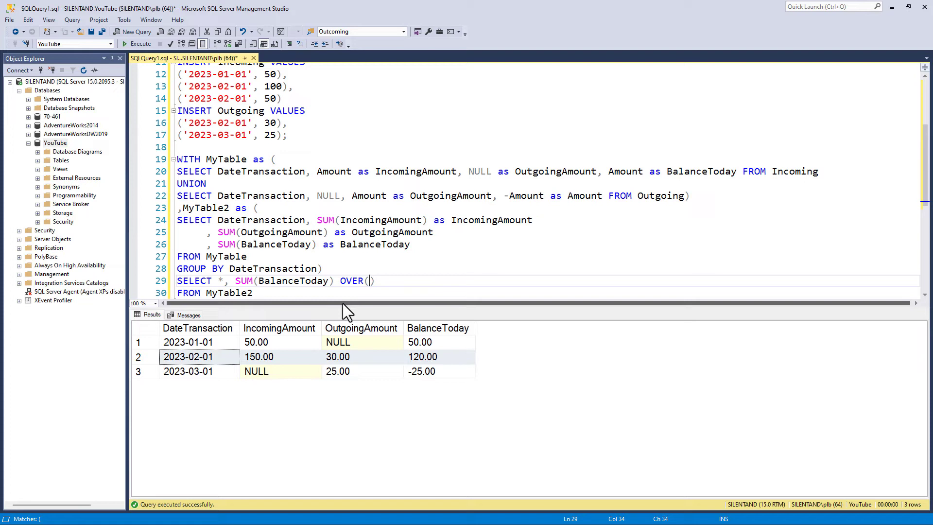
Fill the window with ORDER BY DateTransaction and alias the column RunningTotal.
{"action": "type", "text": "ORDER BY"}
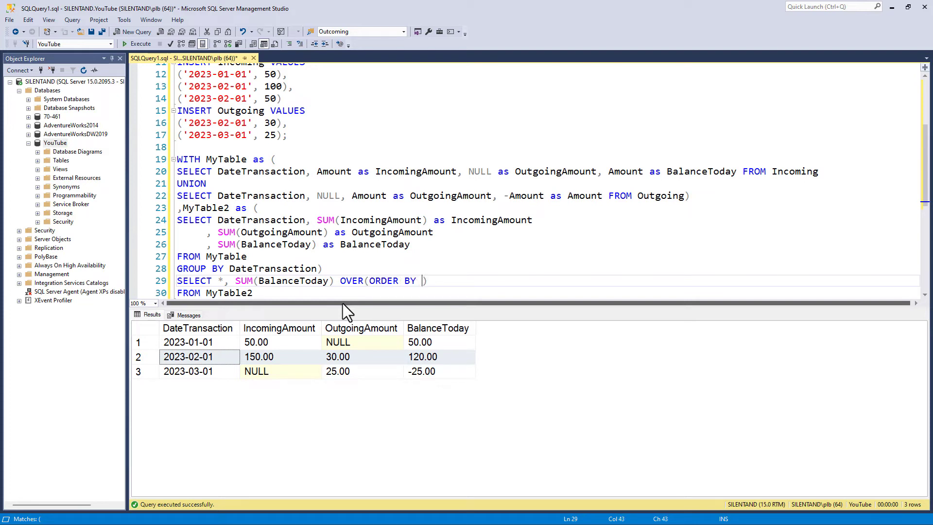
{"action": "type", "text": "DateTransactiohn"}
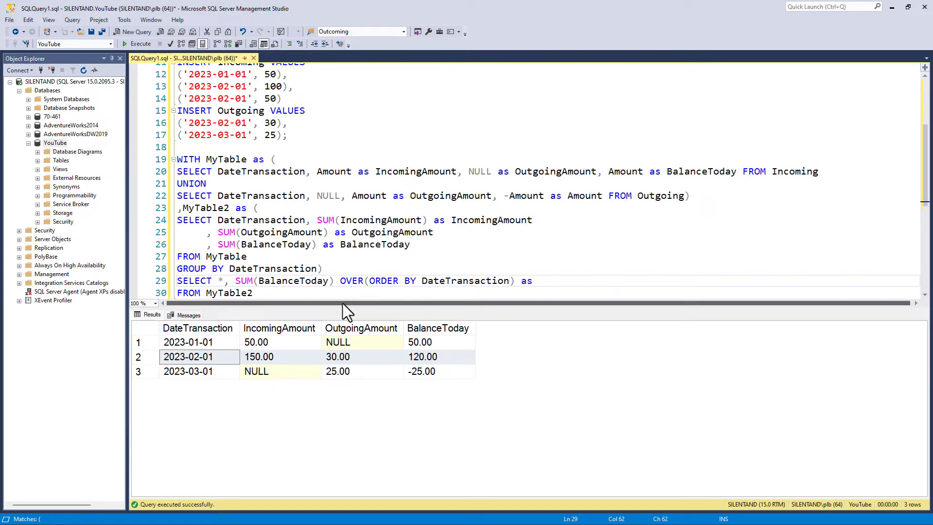
{"action": "type", "text": "RunningTotal"}
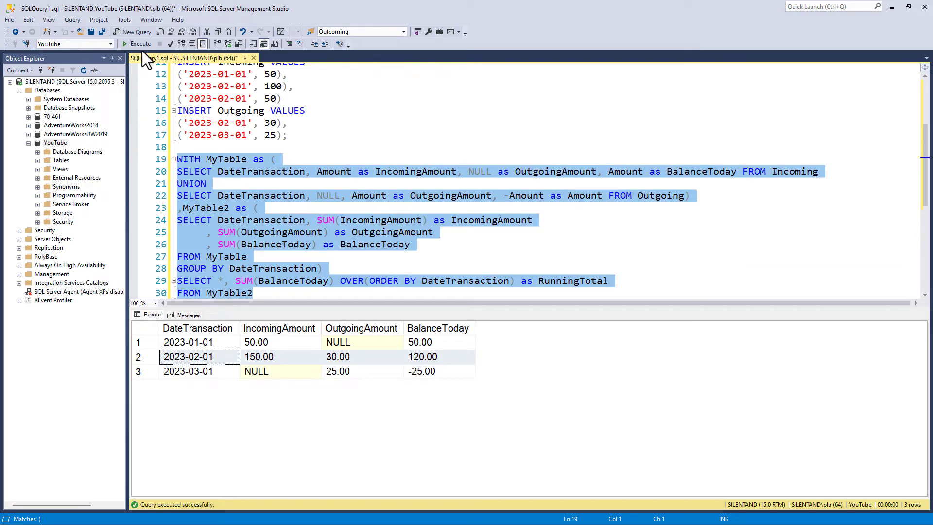
Execute the query and inspect the three result rows showing RunningTotal 50.00, 170.00, 145.00.
{"action": "left_click", "coordinate": [140, 44]}
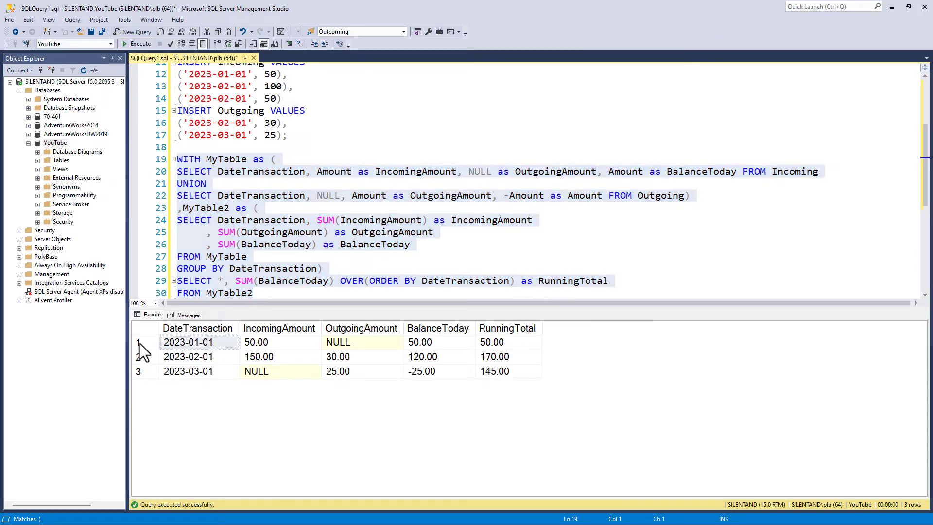
{"action": "left_click", "coordinate": [144, 342]}
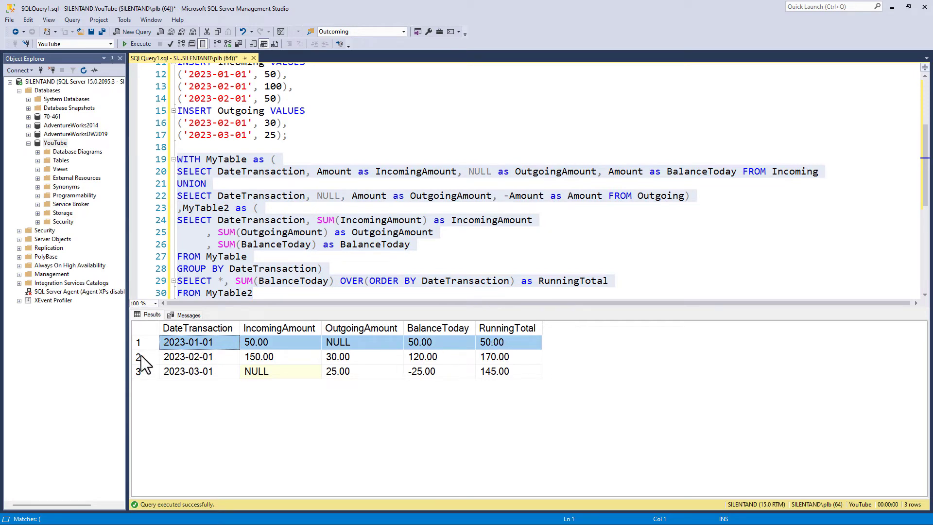
{"action": "left_click", "coordinate": [494, 356]}
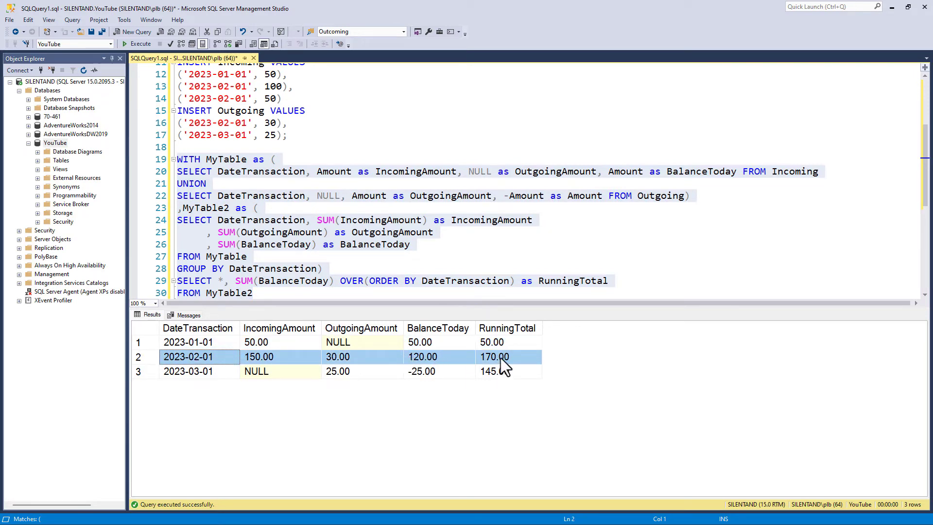
{"action": "left_click", "coordinate": [188, 371]}
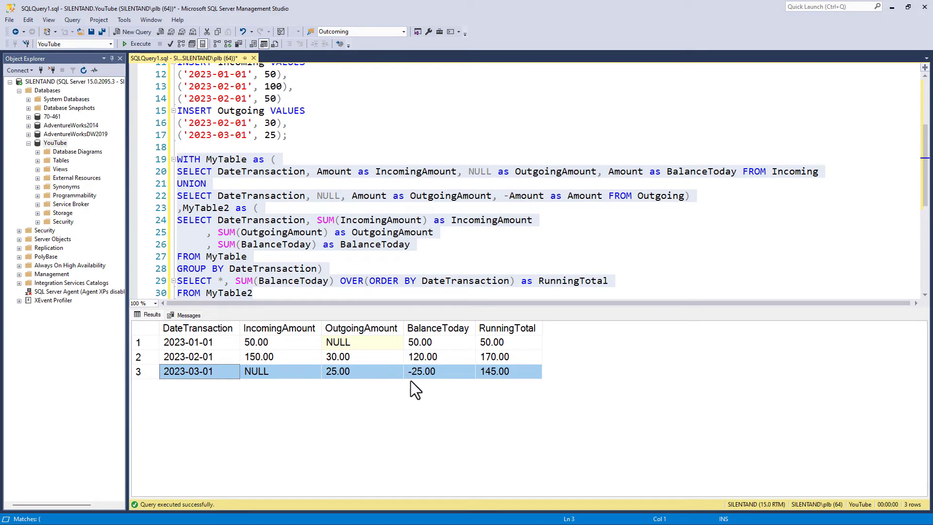
{"action": "mouse_move", "coordinate": [491, 392]}
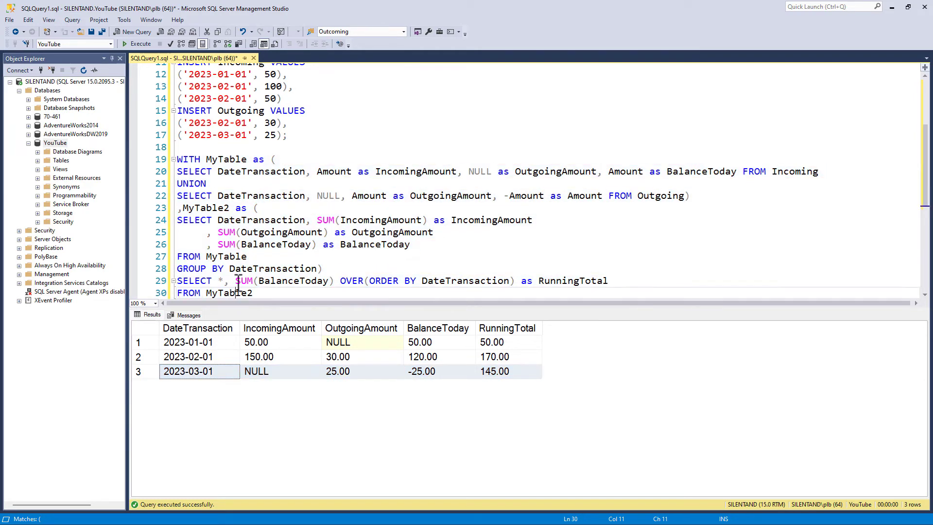
{"action": "double_click", "coordinate": [293, 280]}
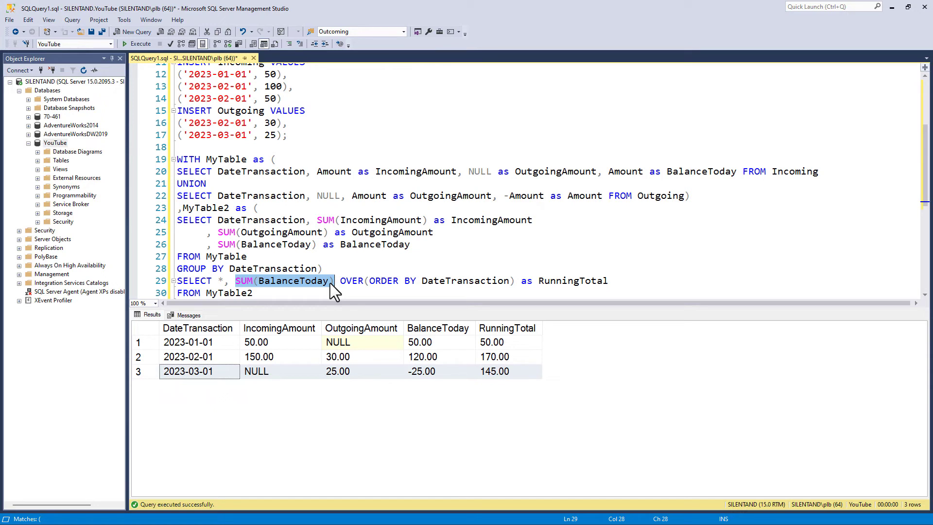
{"action": "left_click", "coordinate": [340, 279]}
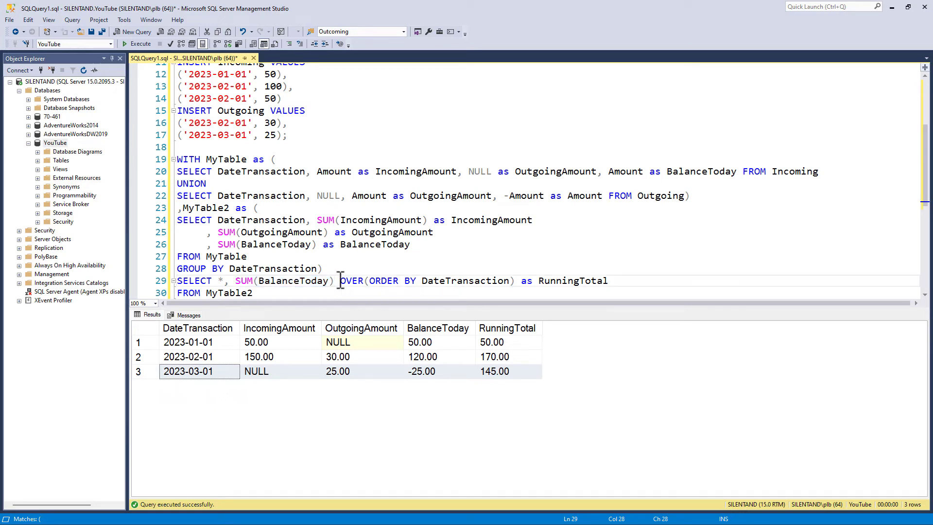
{"action": "left_click_drag", "start_coordinate": [340, 279], "coordinate": [515, 279]}
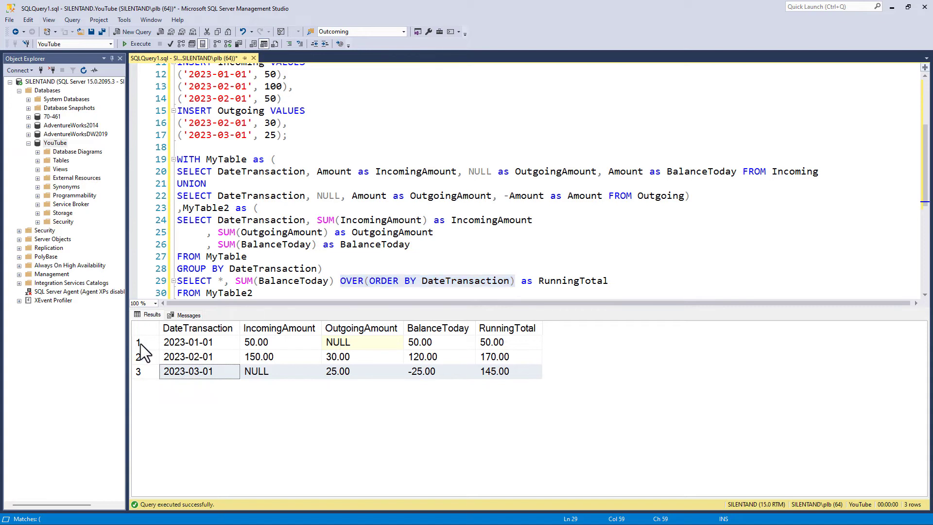
{"action": "left_click", "coordinate": [139, 371]}
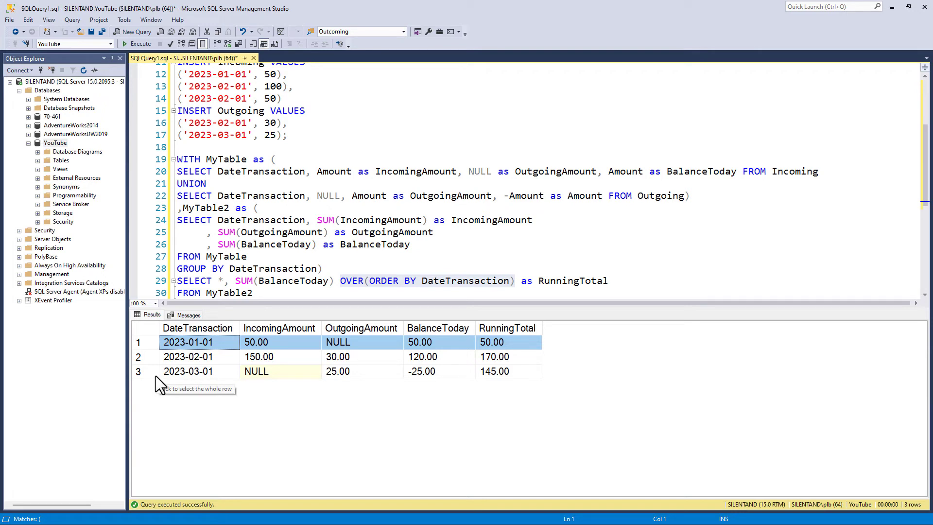
{"action": "left_click", "coordinate": [438, 342]}
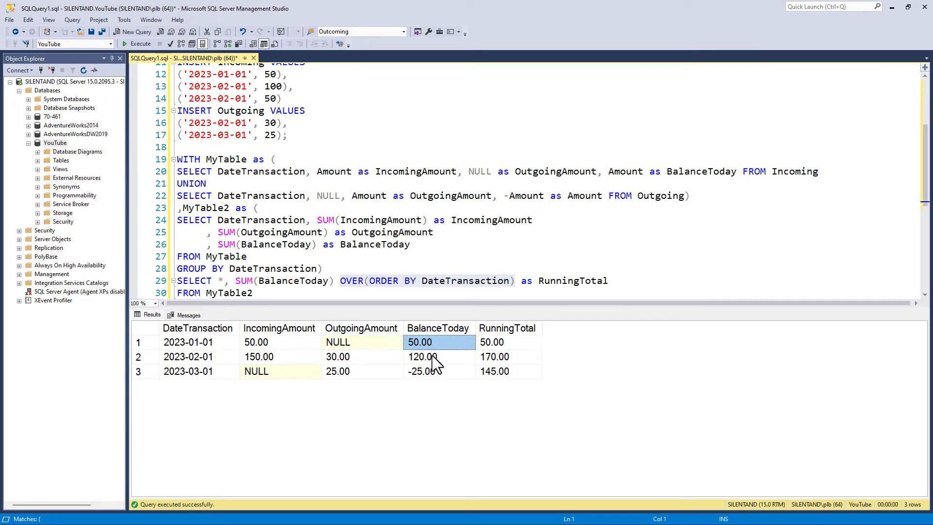
{"action": "left_click", "coordinate": [438, 356]}
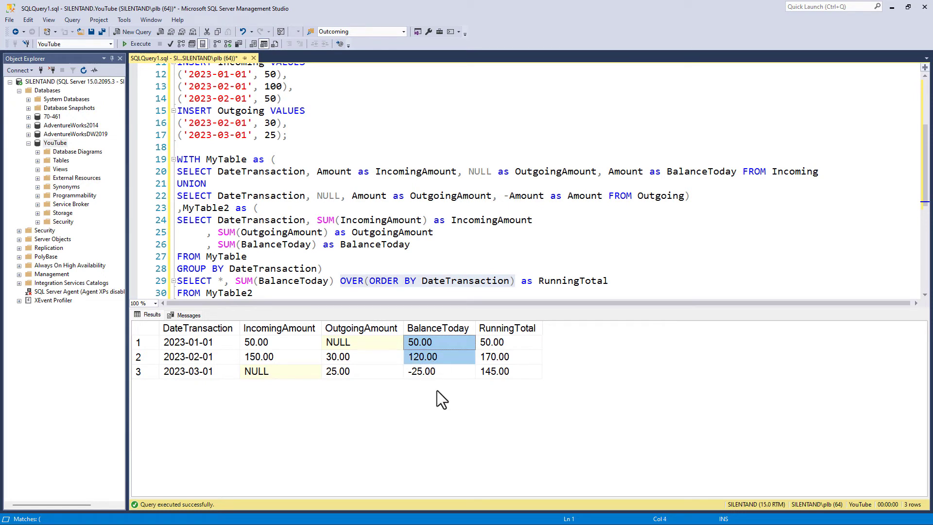
{"action": "left_click", "coordinate": [496, 357]}
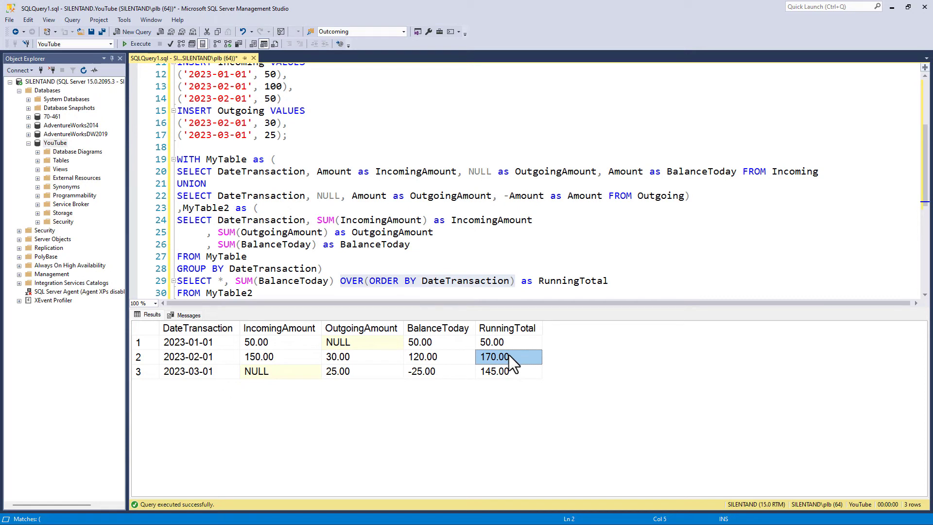
{"action": "left_click", "coordinate": [502, 371]}
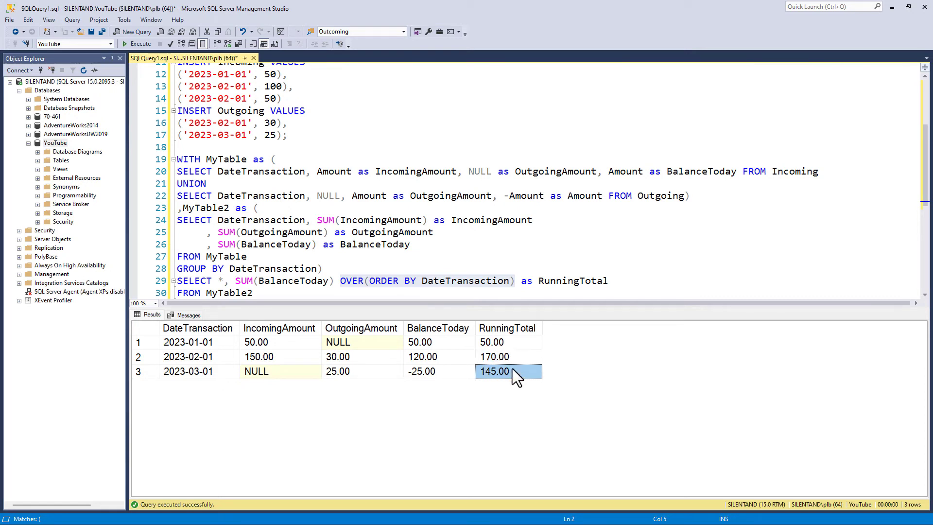
{"action": "left_click", "coordinate": [507, 342]}
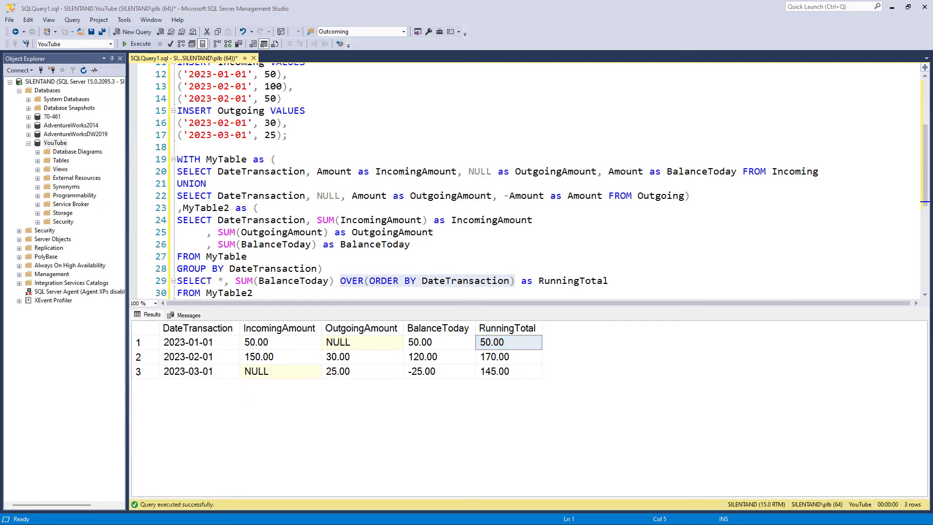
{"action": "mouse_move", "coordinate": [167, 181]}
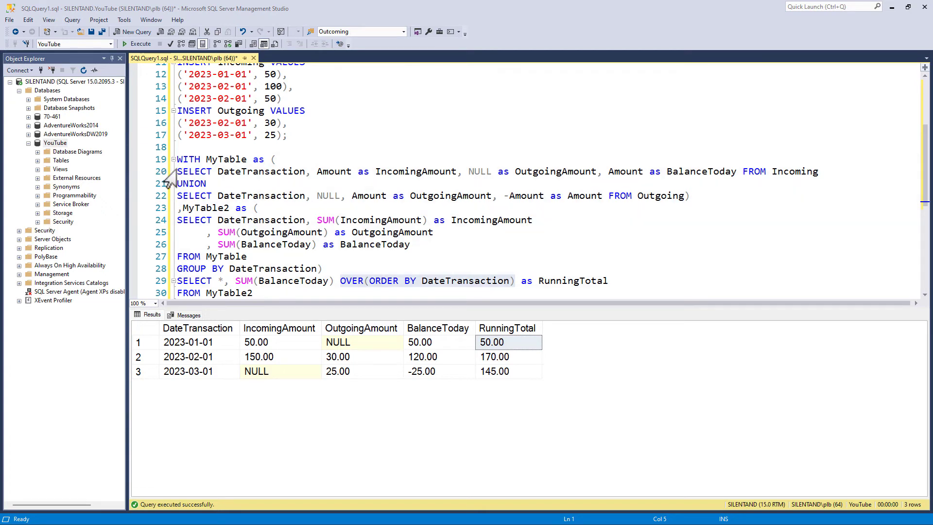
Highlight the Incoming/Outgoing UNION on lines 20–22 and execute just that part.
{"action": "left_click_drag", "start_coordinate": [177, 171], "coordinate": [684, 195]}
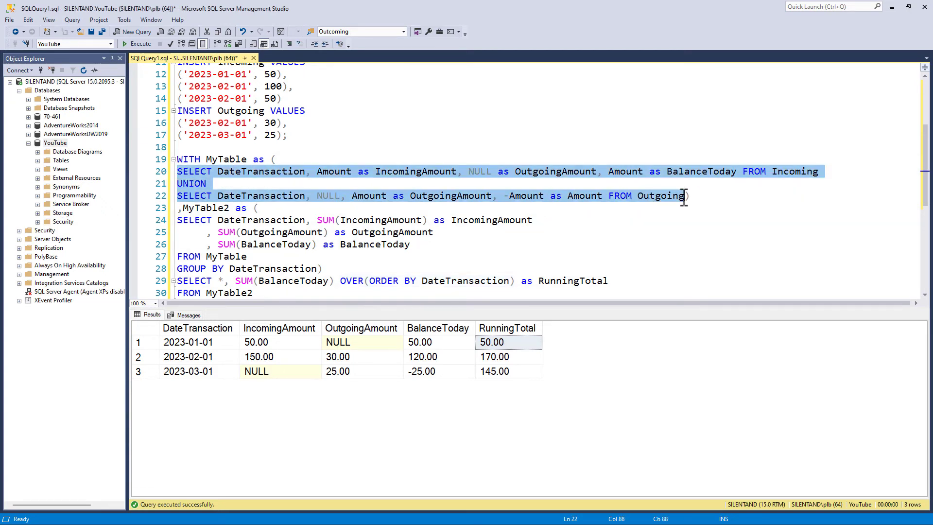
{"action": "mouse_move", "coordinate": [158, 51]}
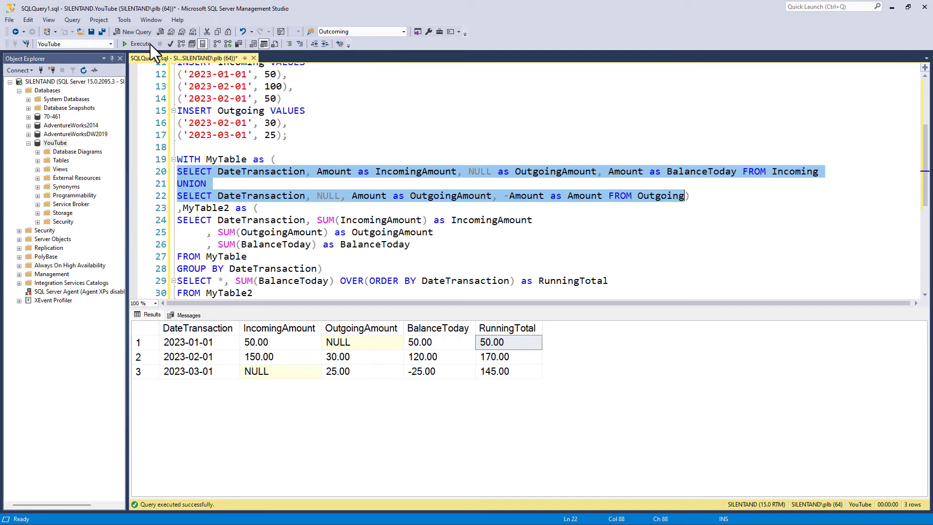
{"action": "left_click", "coordinate": [137, 45]}
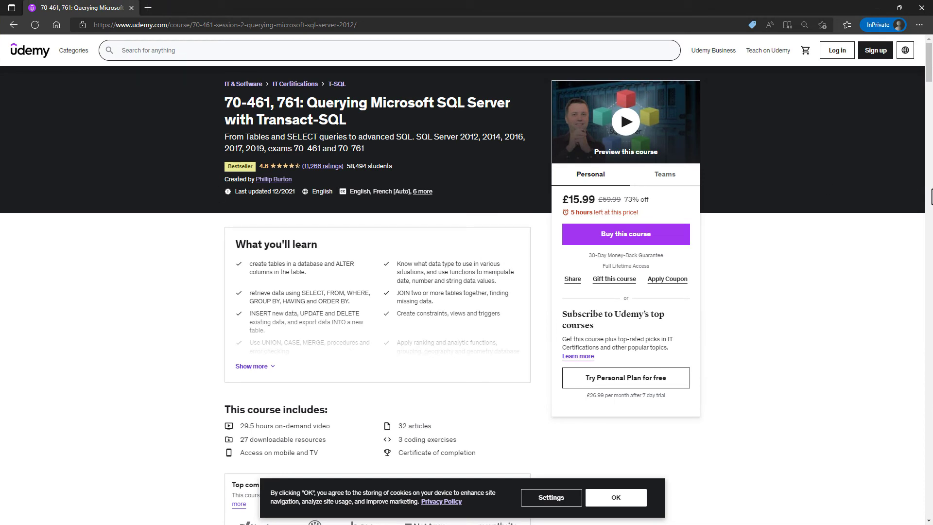
Scroll the Udemy course content and expand the 'Session 6 - Objective 7d: CTE statement' section.
{"action": "scroll", "scroll_direction": "down", "scroll_amount": 3}
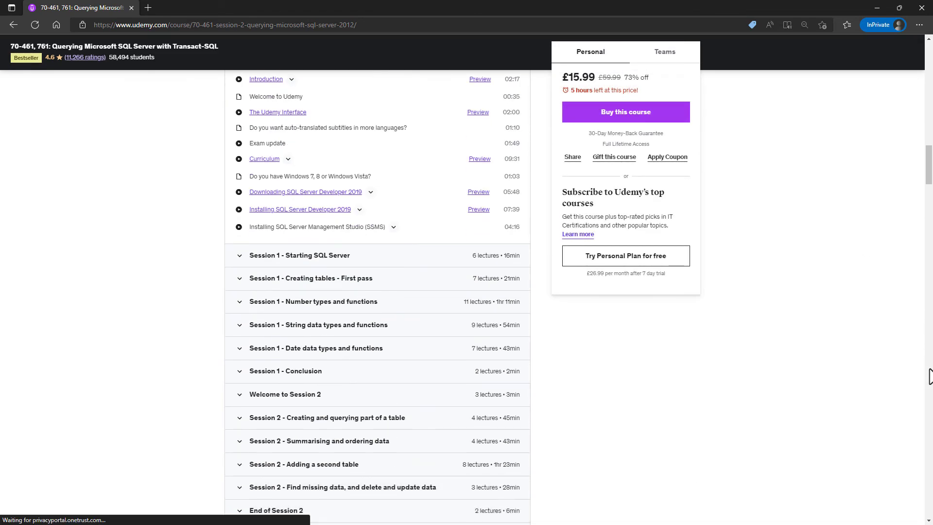
{"action": "scroll", "scroll_direction": "down", "scroll_amount": 3}
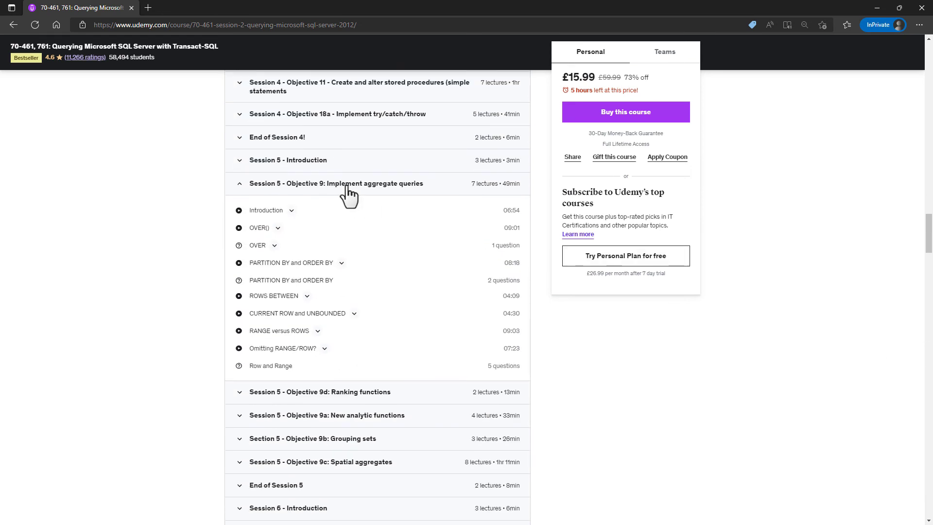
{"action": "mouse_move", "coordinate": [357, 204]}
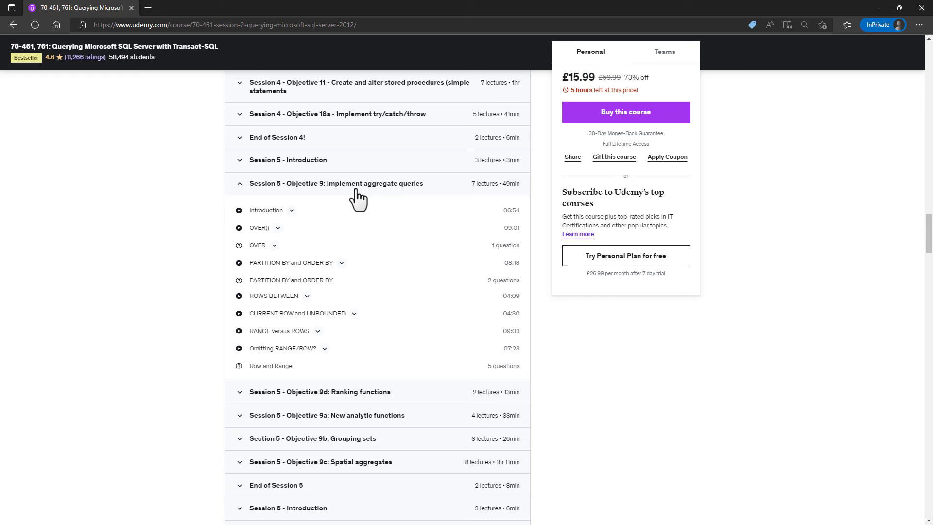
{"action": "mouse_move", "coordinate": [258, 229]}
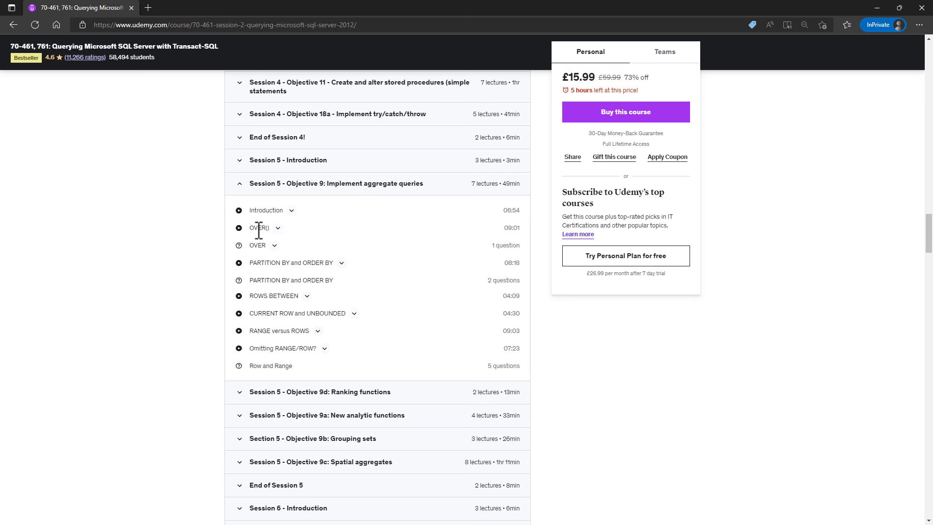
{"action": "mouse_move", "coordinate": [254, 267]}
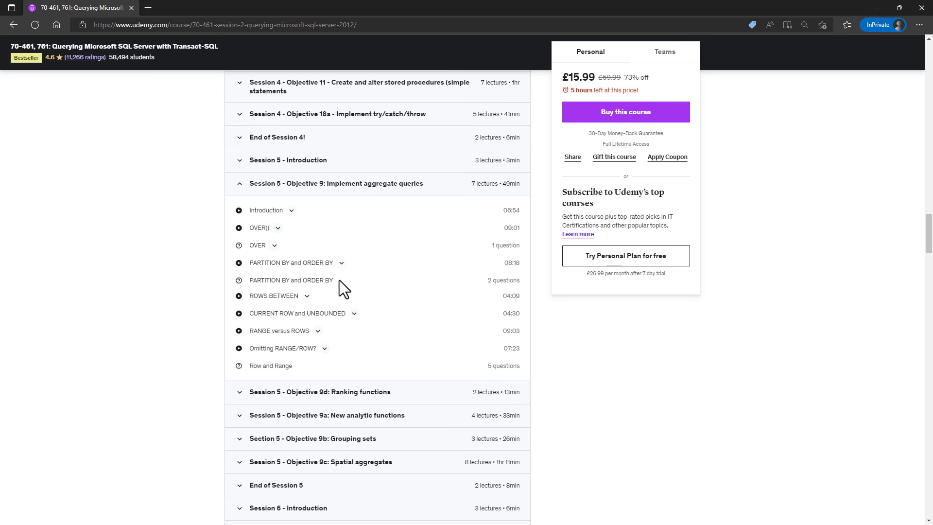
{"action": "mouse_move", "coordinate": [292, 326]}
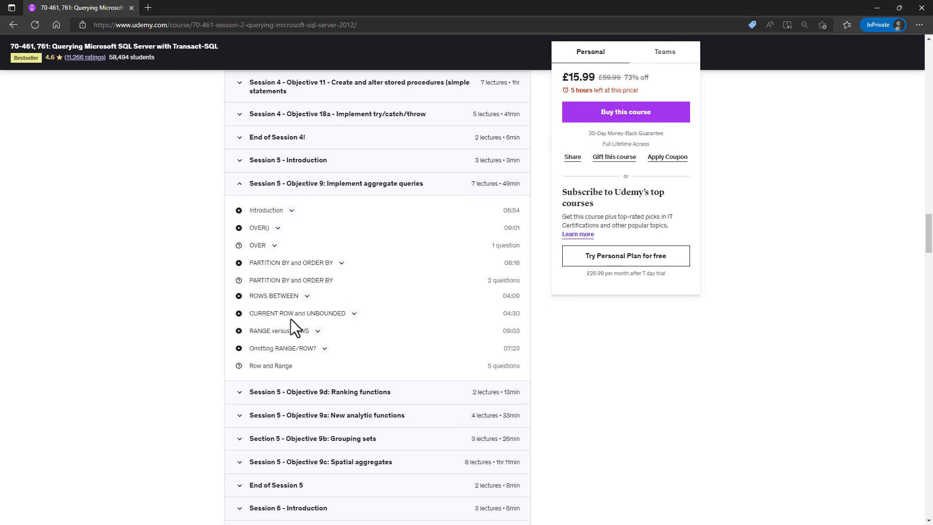
{"action": "mouse_move", "coordinate": [890, 317]}
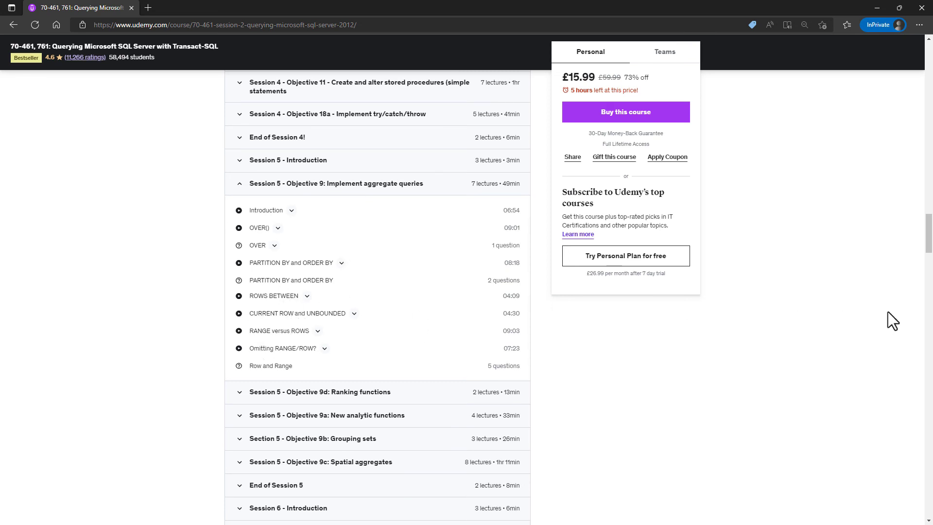
{"action": "scroll", "scroll_direction": "down", "scroll_amount": 3}
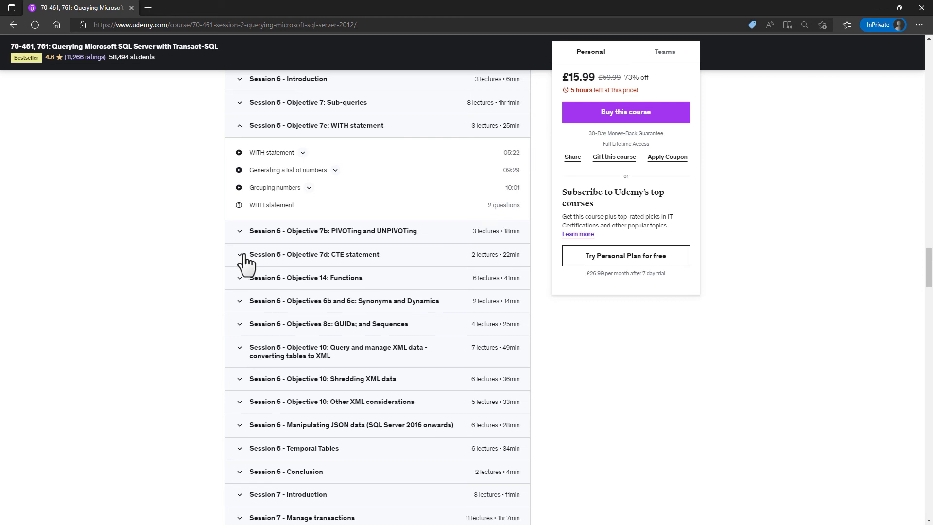
{"action": "left_click", "coordinate": [239, 255]}
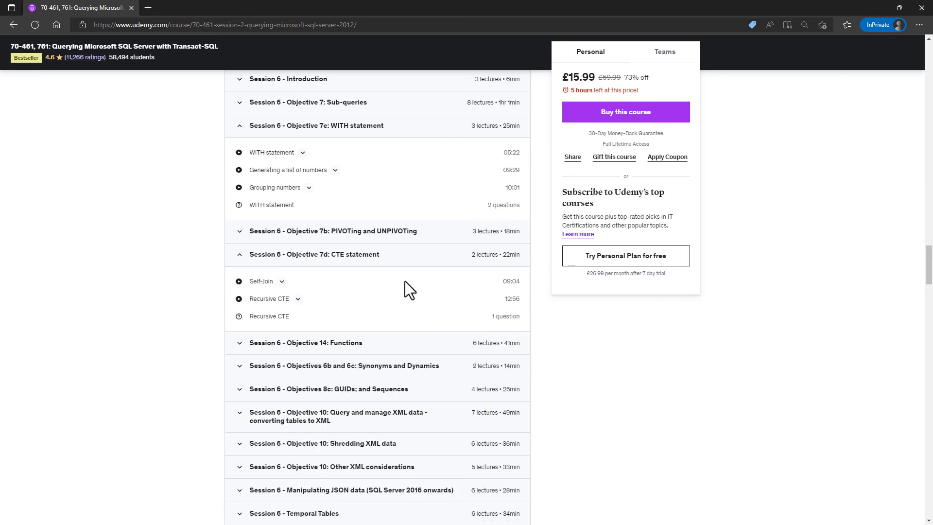